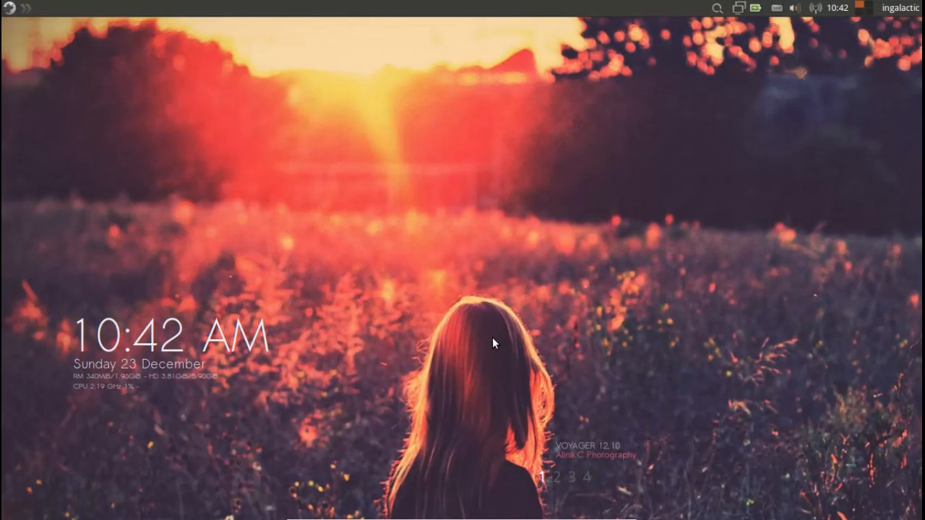
mouse_move(289, 248)
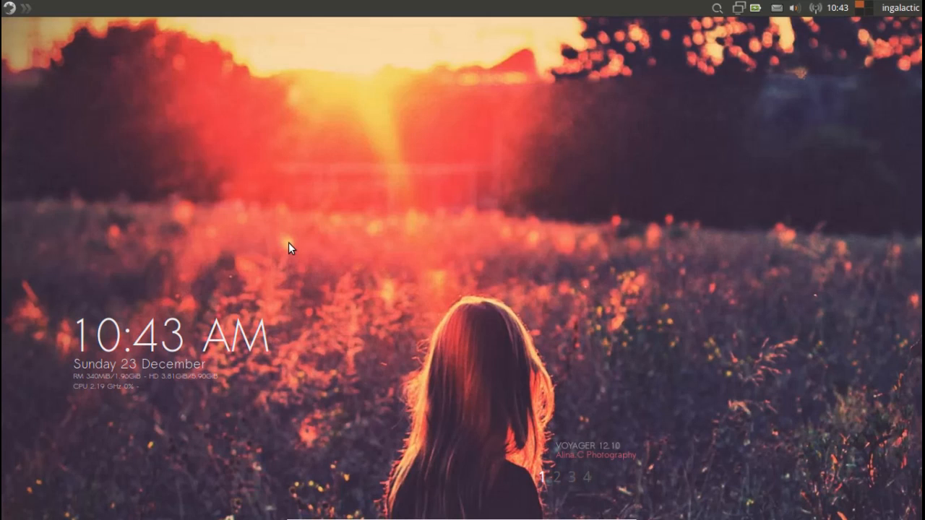
mouse_move(132, 78)
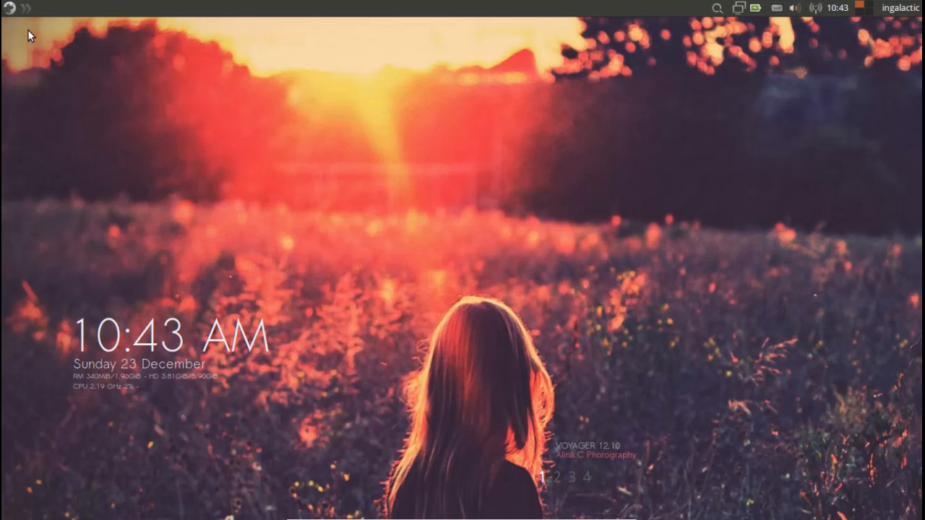
Open the applications menu from the top-left panel button to browse categories.
left_click(8, 8)
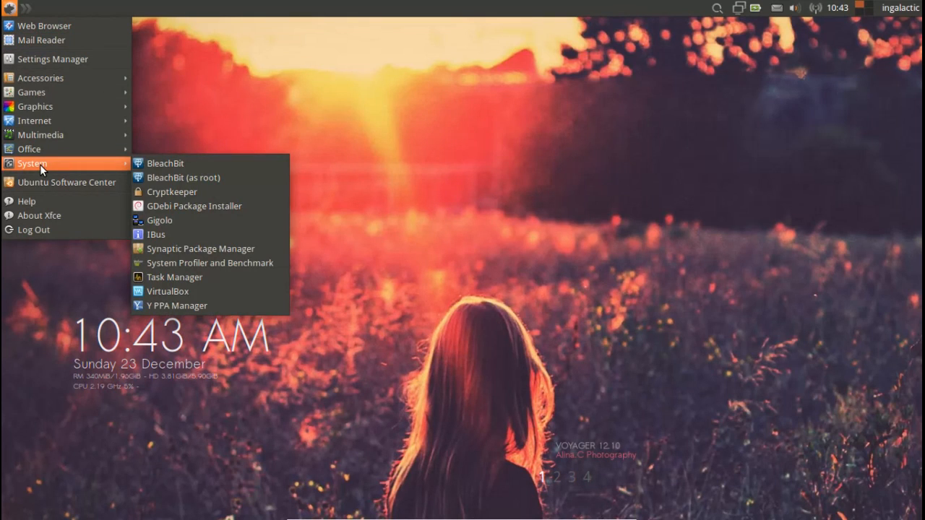
mouse_move(173, 225)
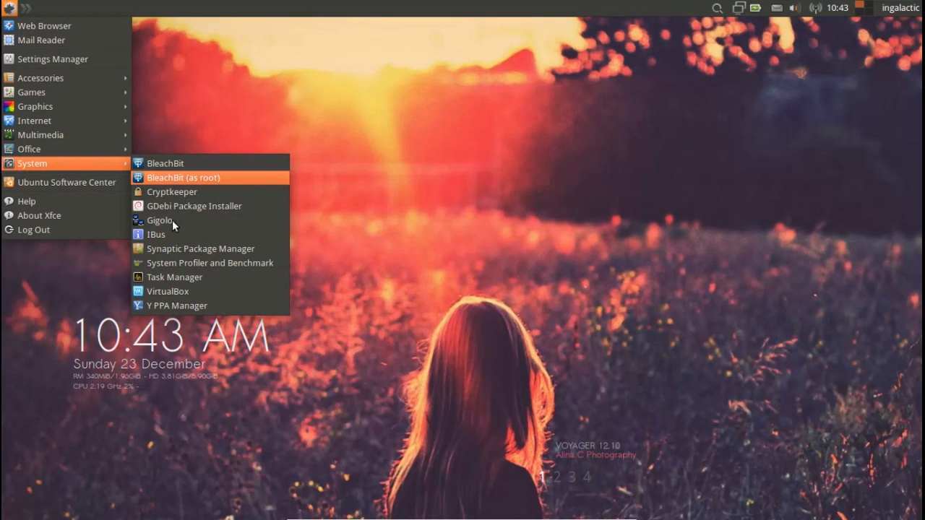
mouse_move(173, 277)
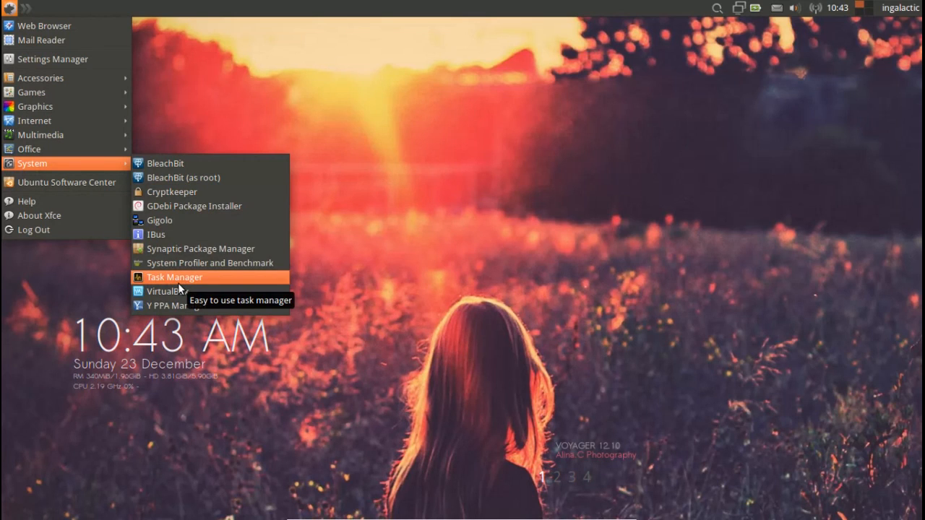
mouse_move(167, 291)
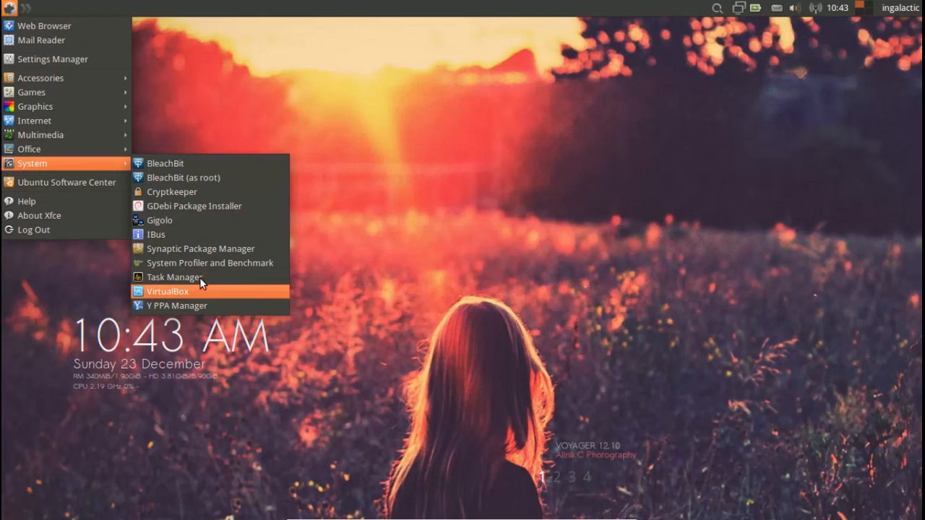
mouse_move(179, 163)
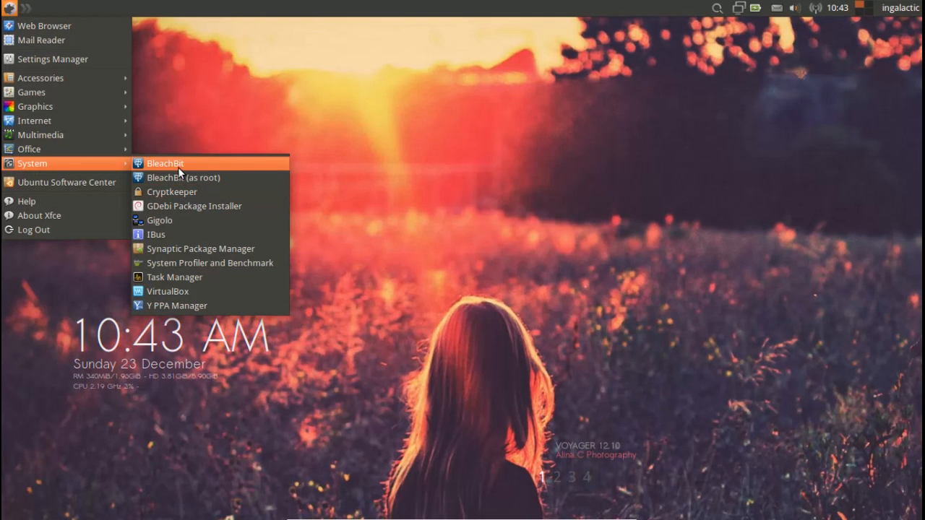
mouse_move(188, 249)
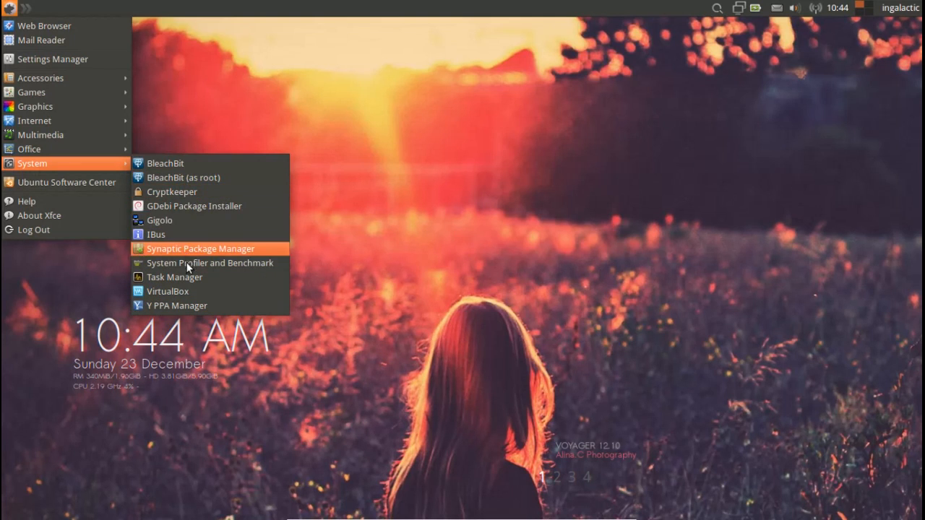
mouse_move(181, 305)
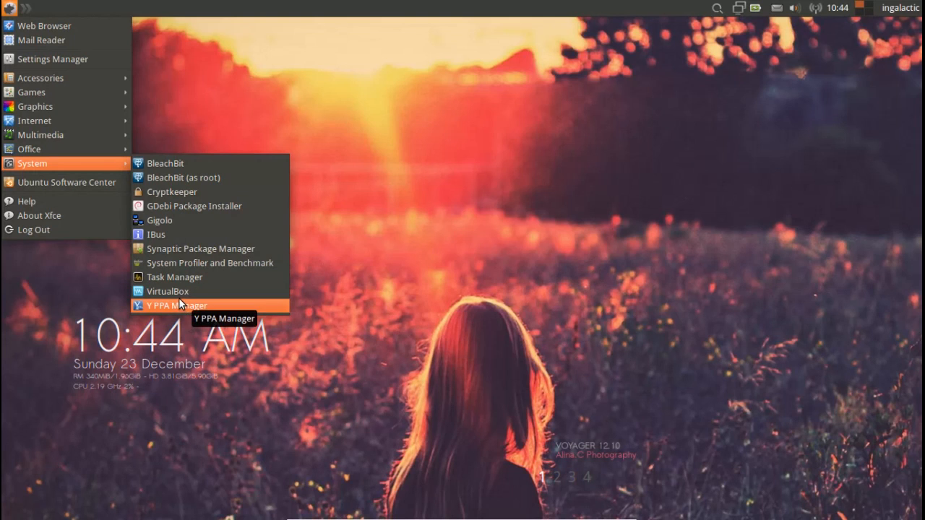
mouse_move(166, 291)
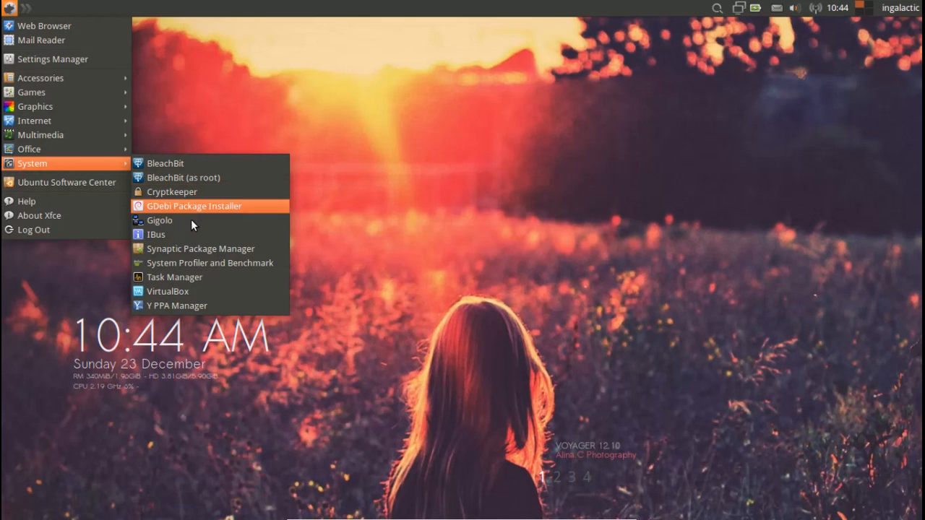
mouse_move(212, 291)
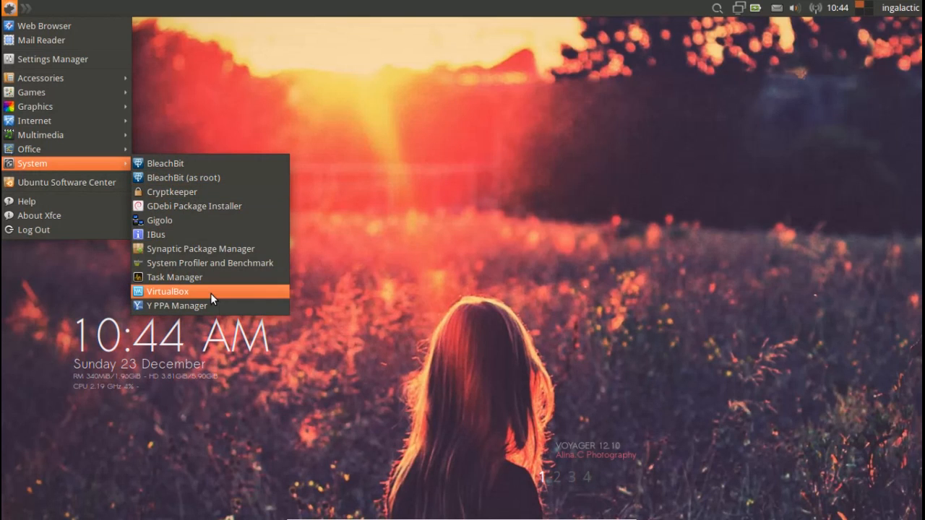
mouse_move(29, 149)
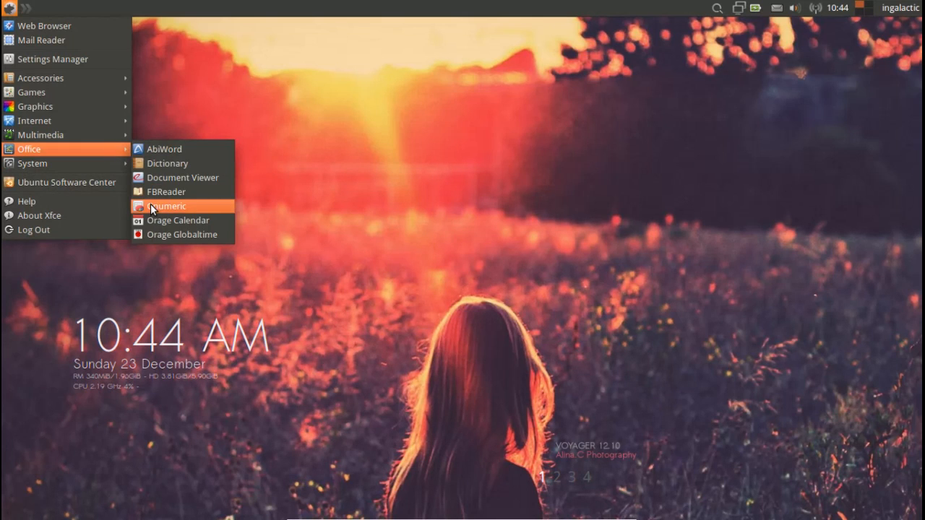
mouse_move(166, 192)
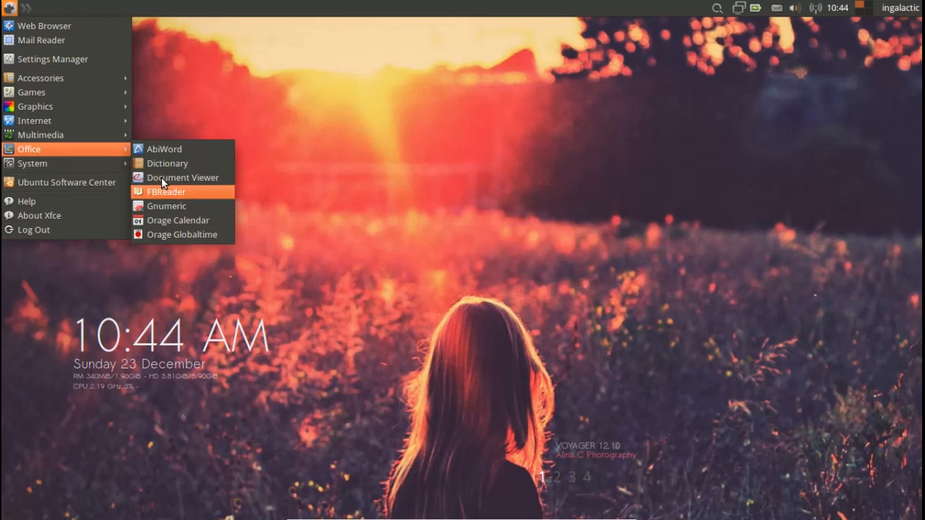
mouse_move(163, 149)
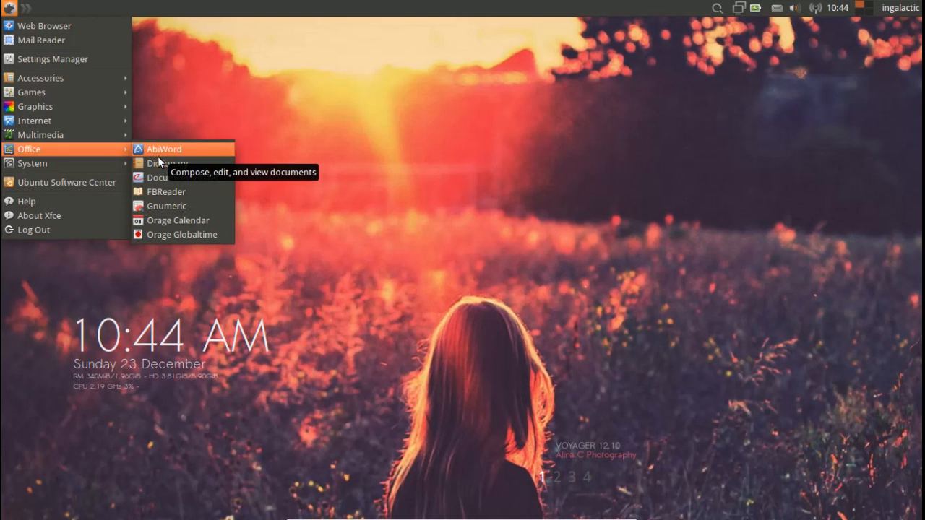
mouse_move(167, 206)
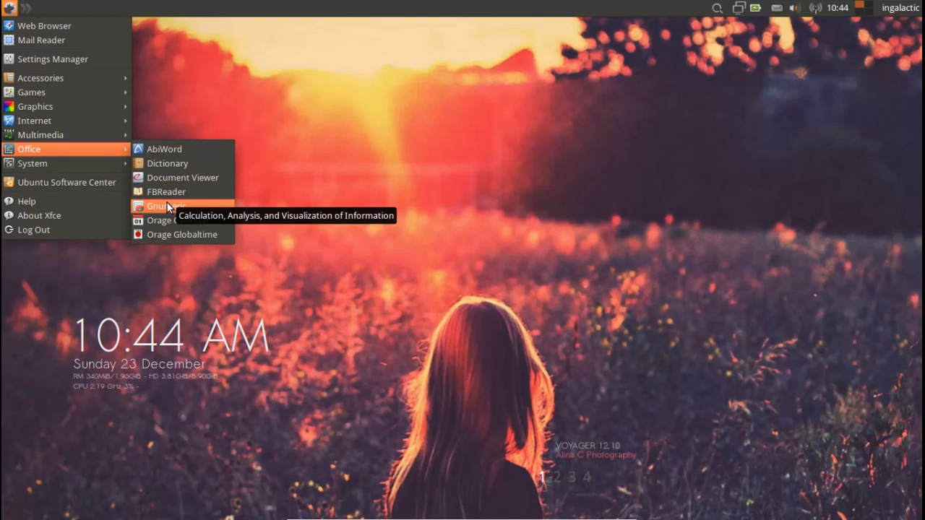
mouse_move(65, 134)
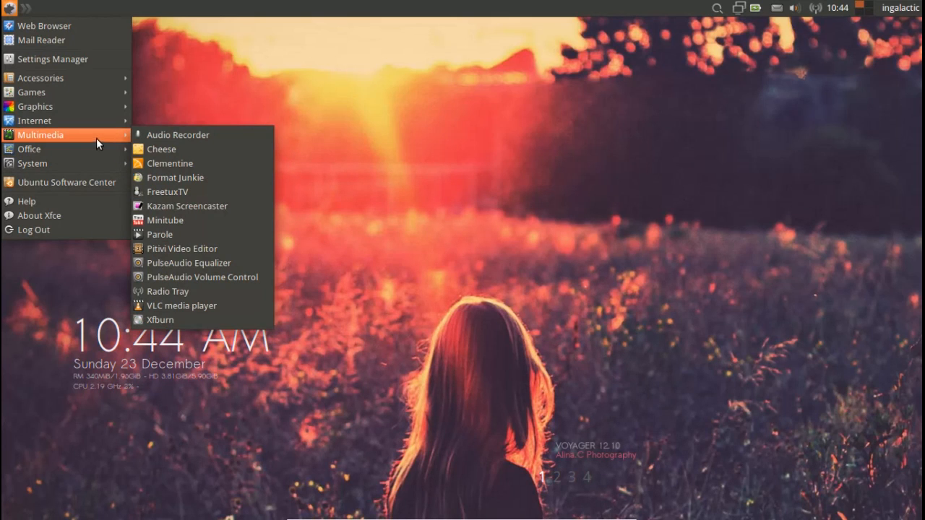
mouse_move(206, 163)
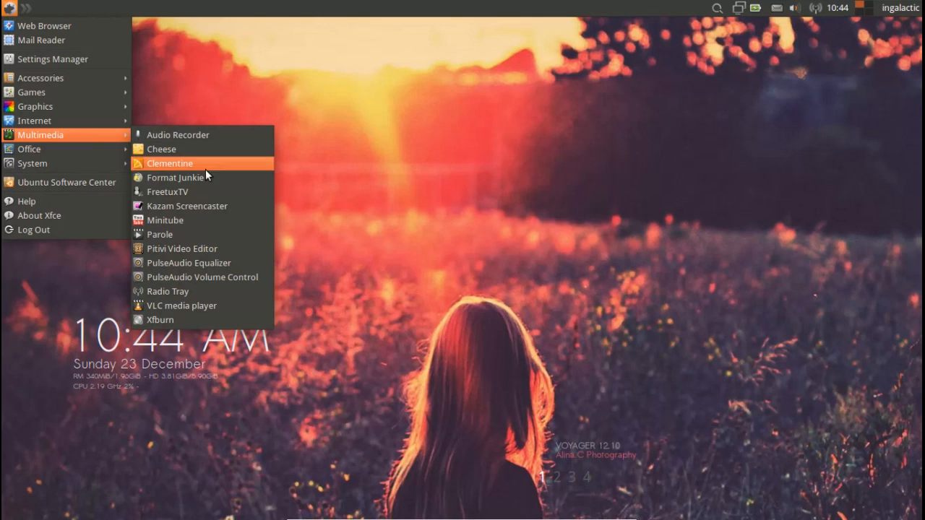
mouse_move(202, 220)
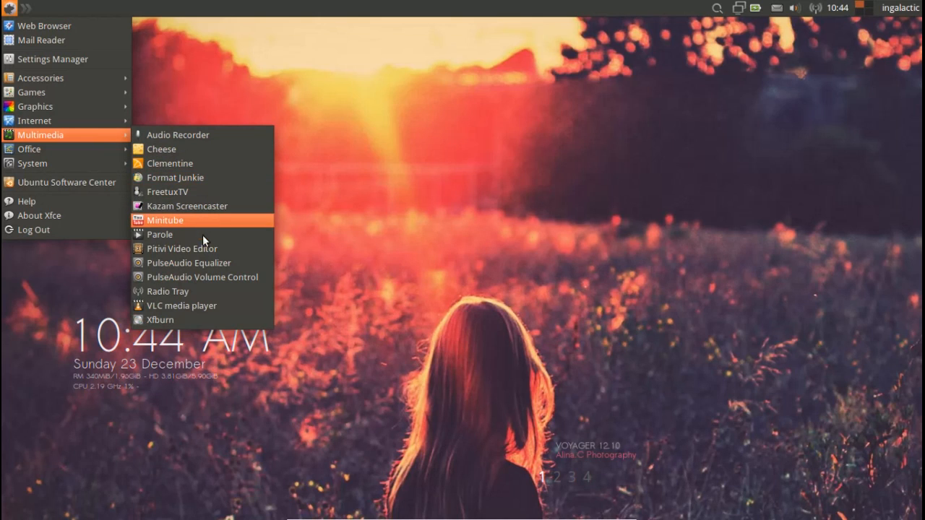
mouse_move(183, 248)
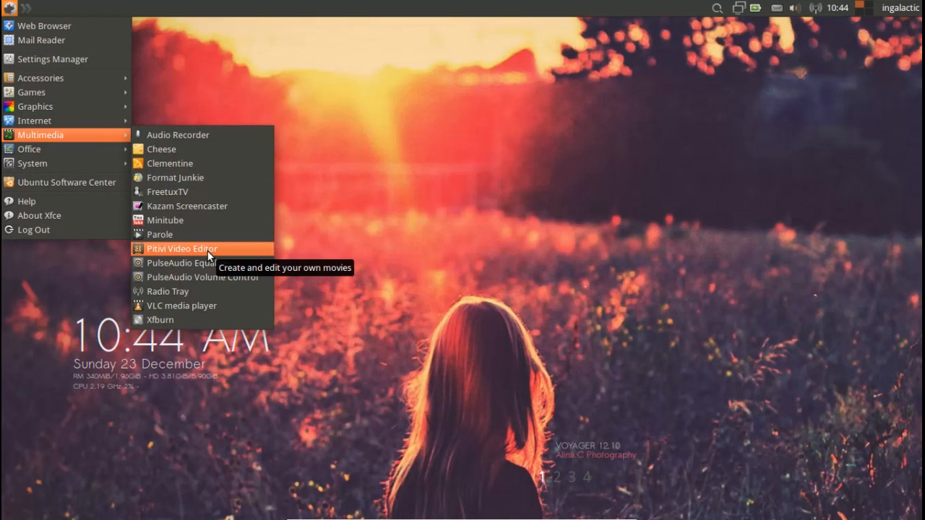
mouse_move(188, 320)
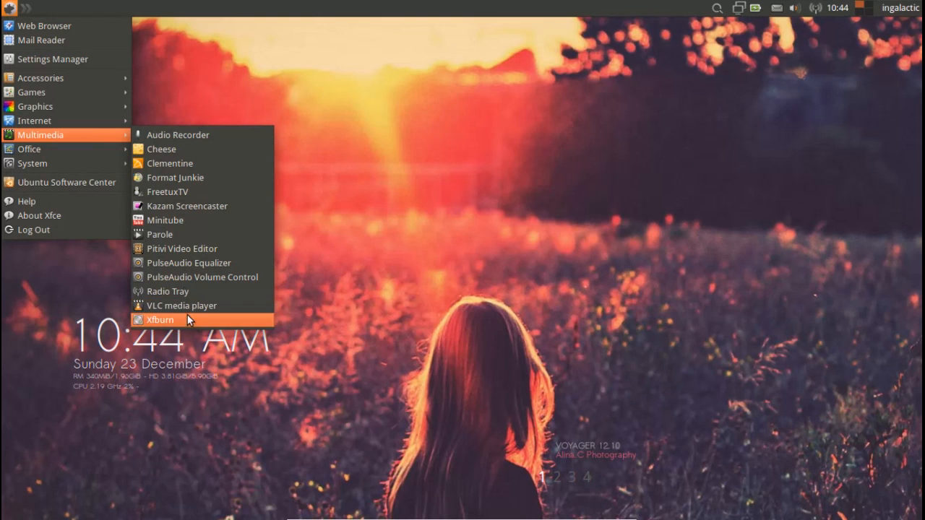
mouse_move(35, 121)
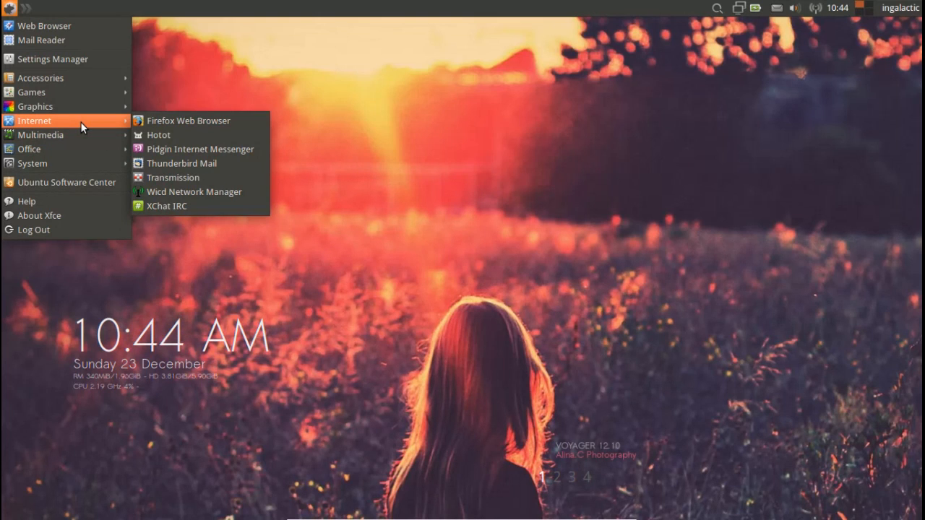
mouse_move(188, 121)
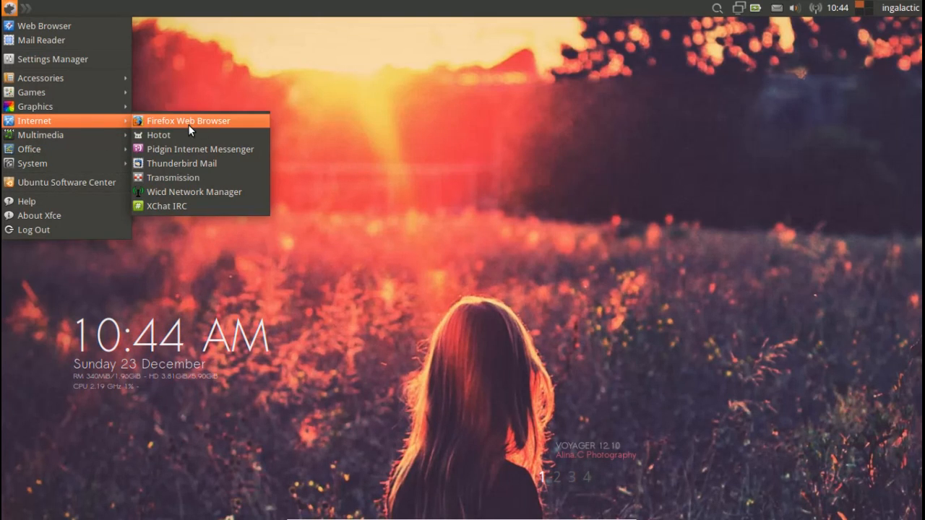
mouse_move(213, 137)
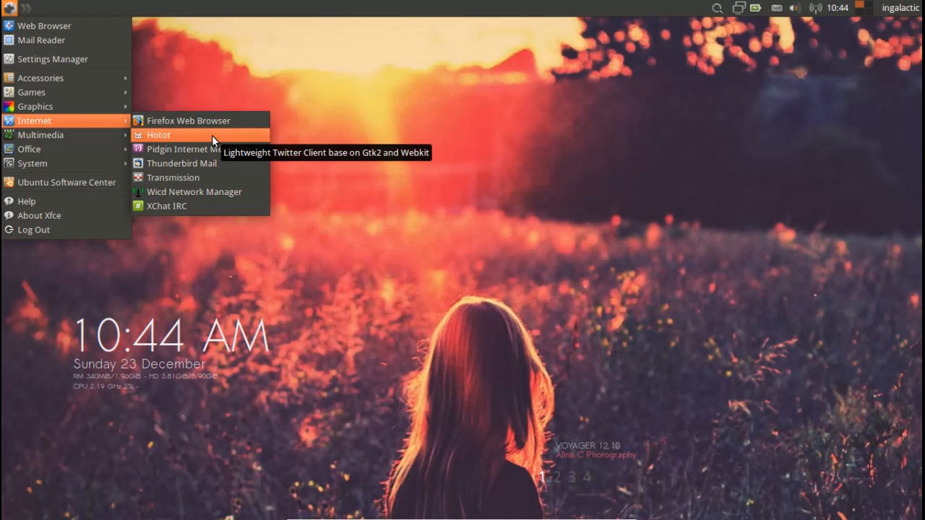
mouse_move(193, 192)
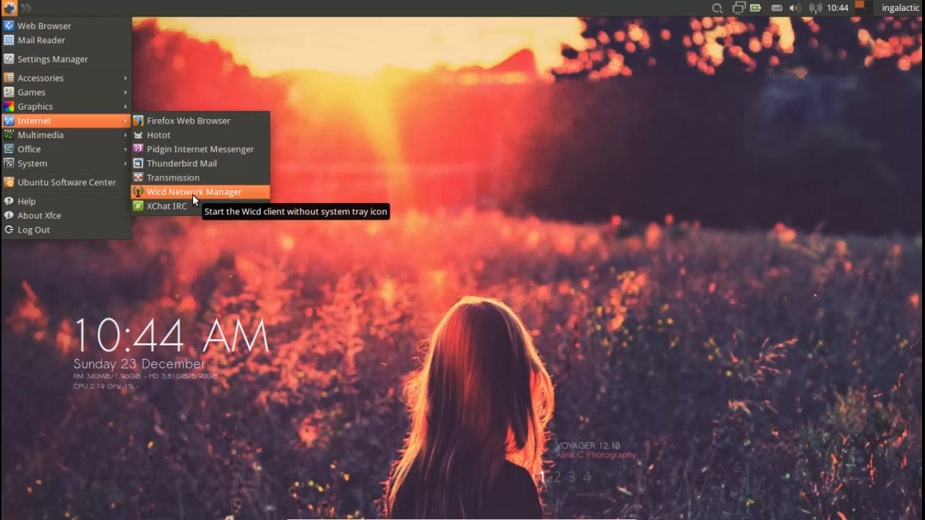
mouse_move(180, 163)
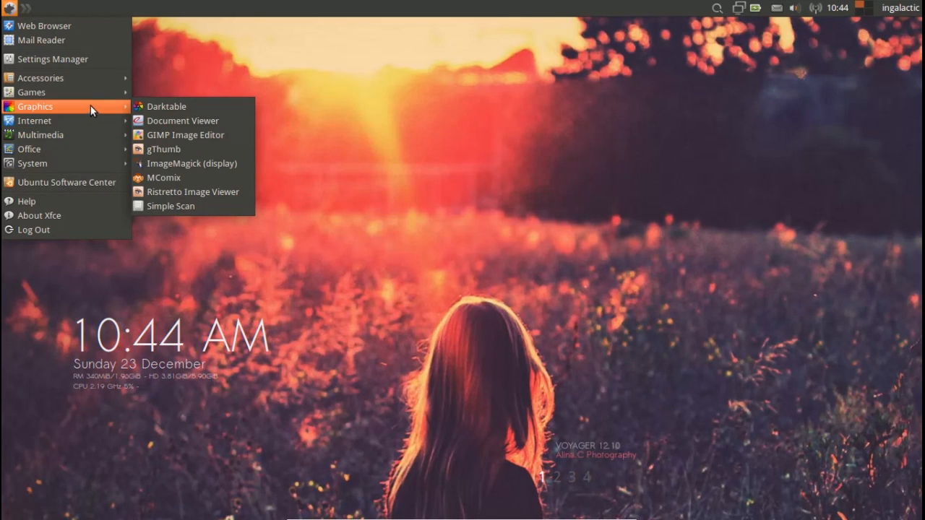
mouse_move(217, 115)
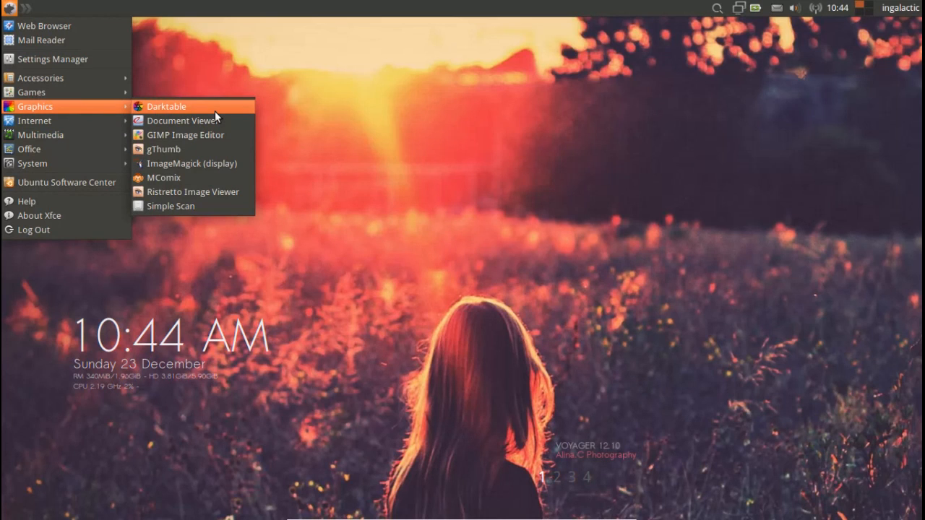
mouse_move(166, 106)
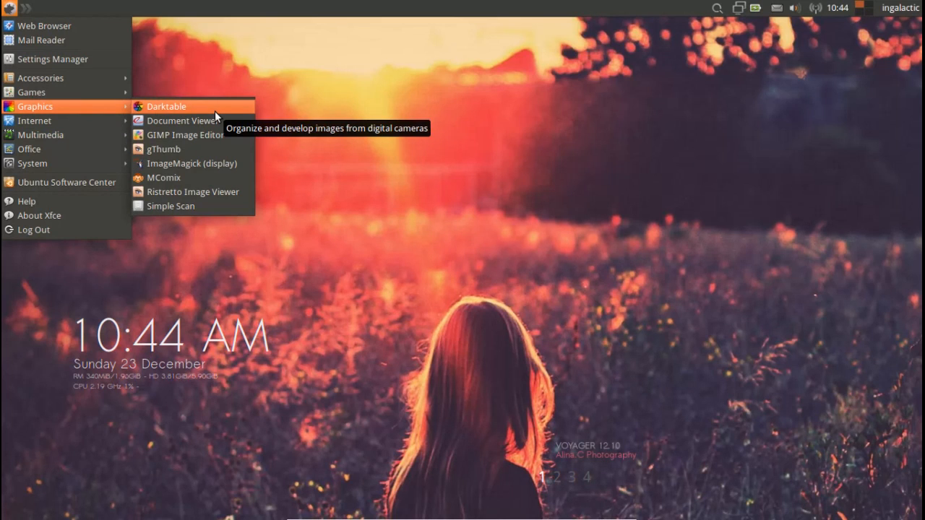
Close the applications menu after viewing Graphics apps like gThumb, GIMP and Darktable.
left_click(166, 106)
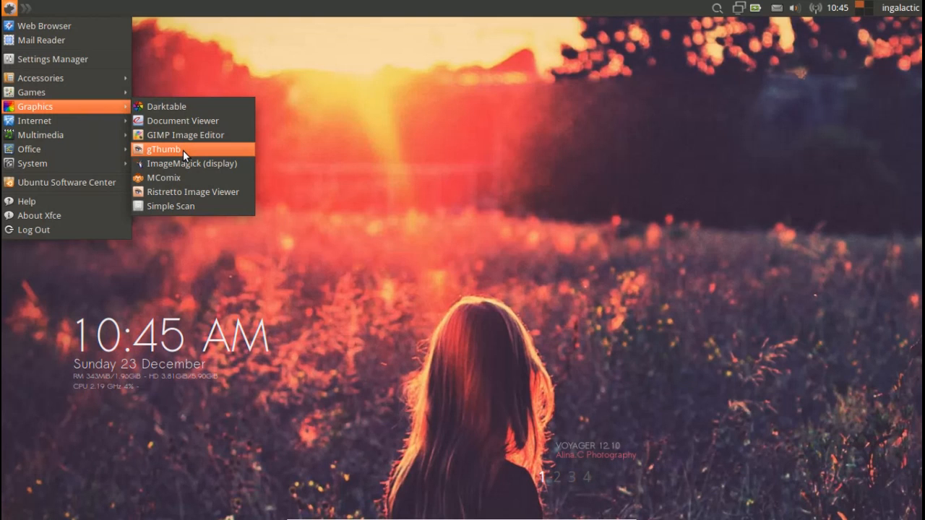
mouse_move(182, 152)
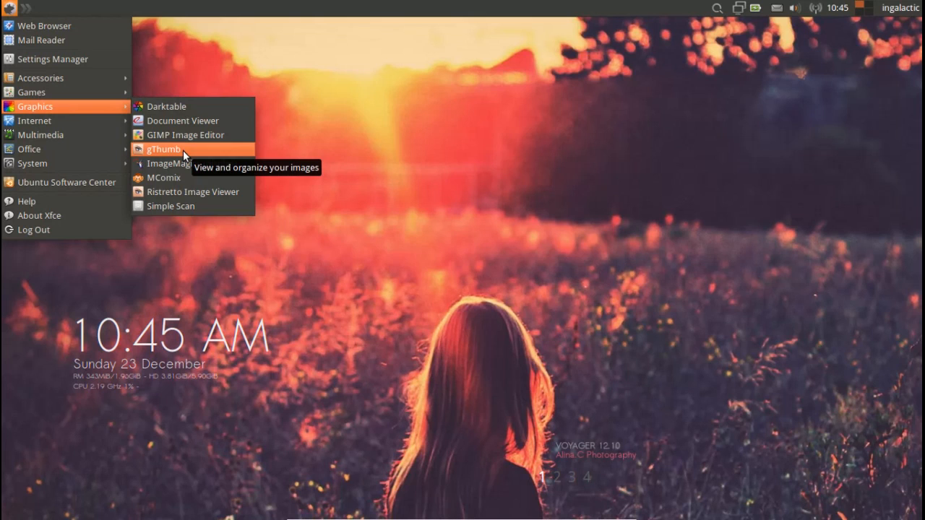
mouse_move(66, 92)
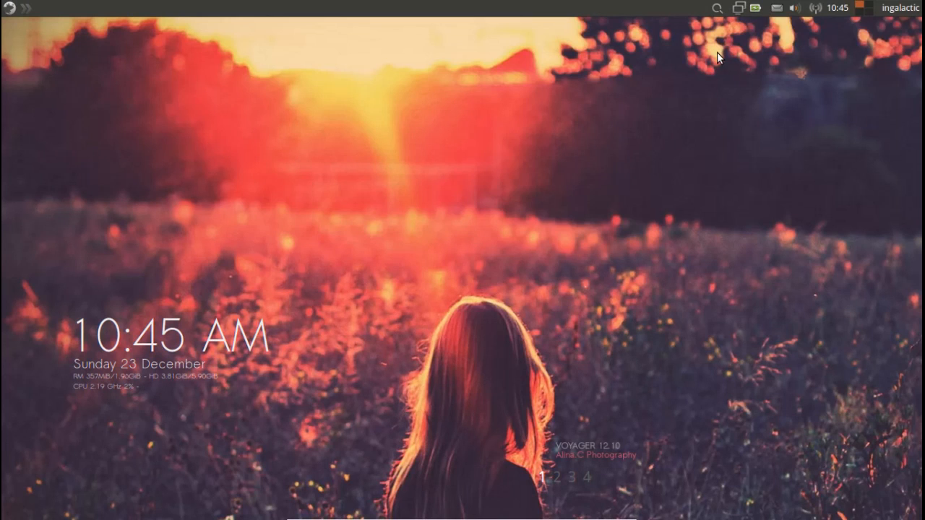
mouse_move(605, 164)
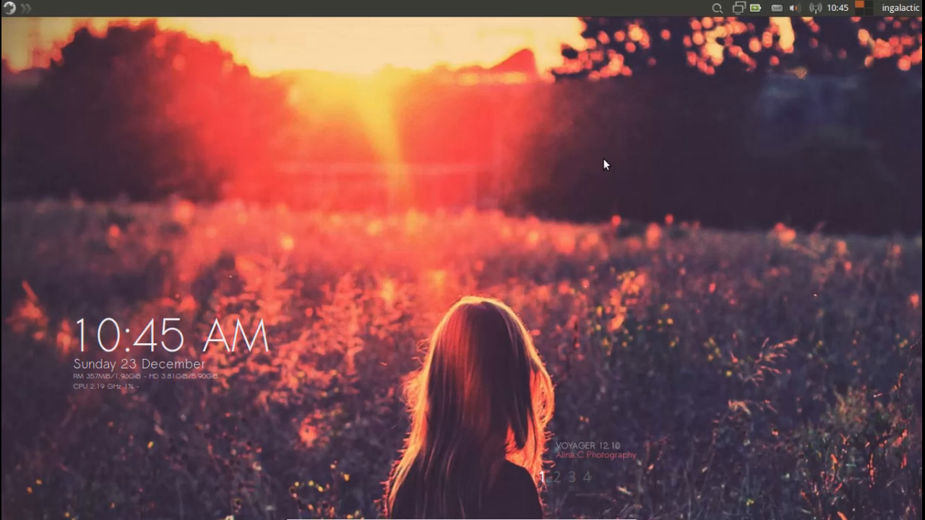
mouse_move(502, 226)
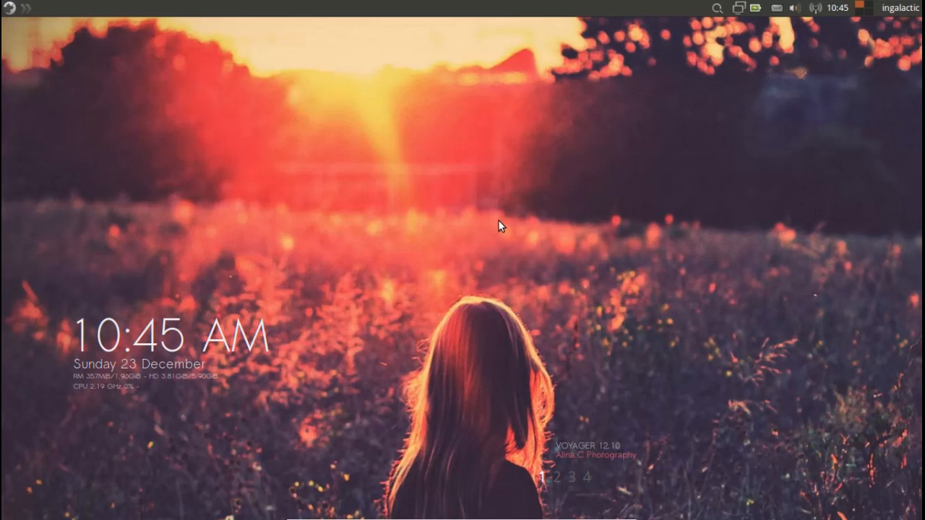
mouse_move(763, 8)
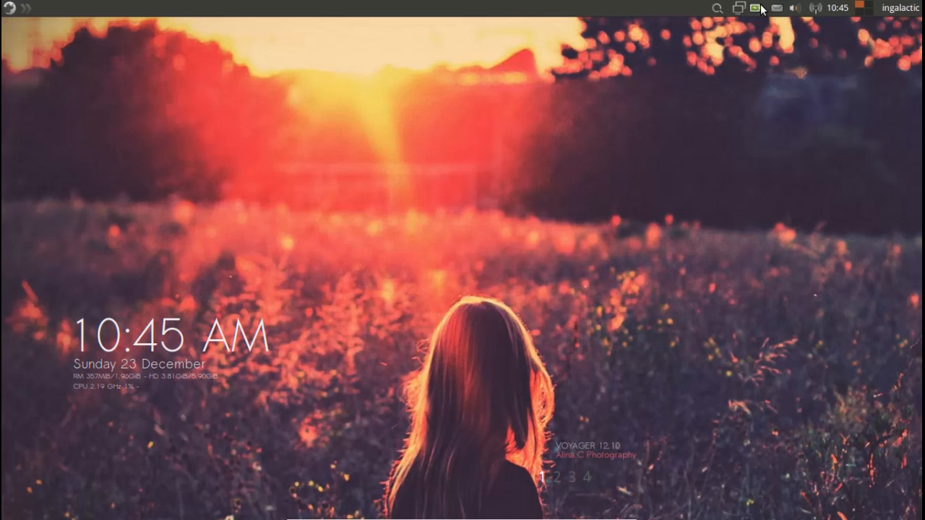
mouse_move(717, 8)
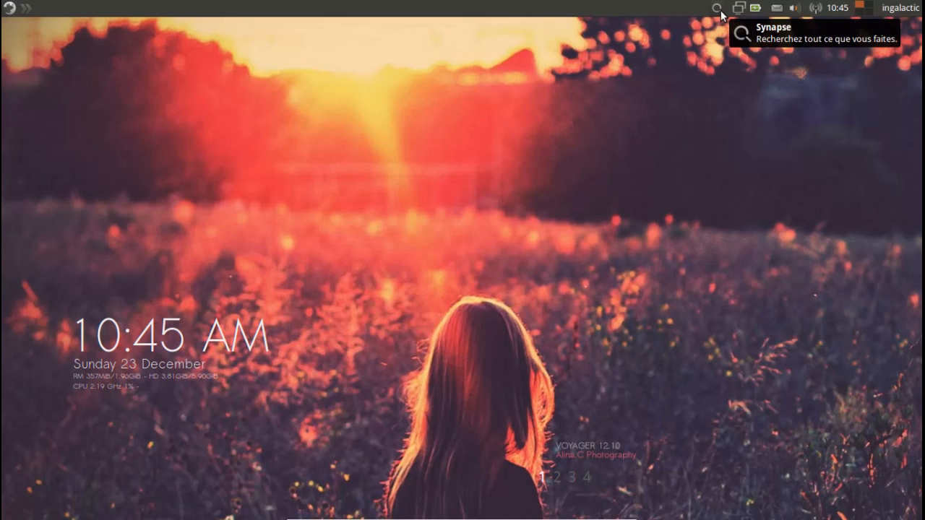
mouse_move(699, 124)
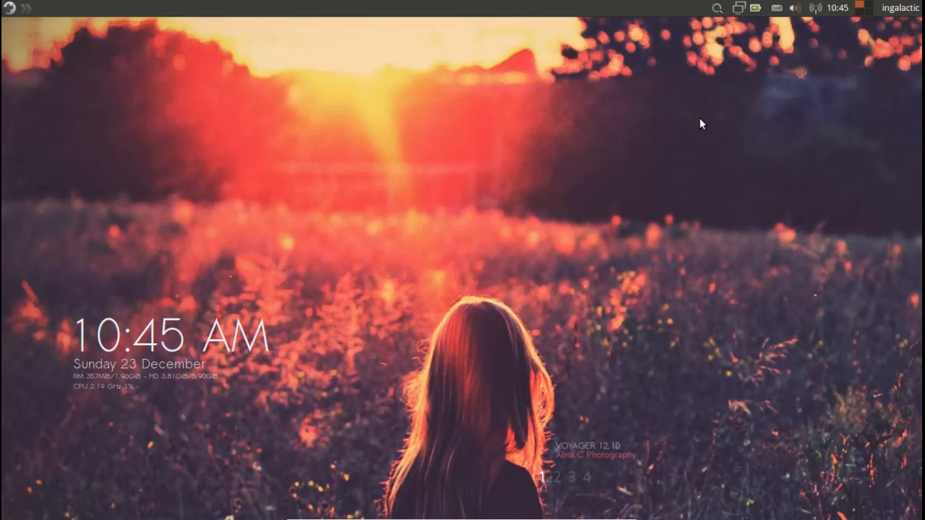
mouse_move(253, 265)
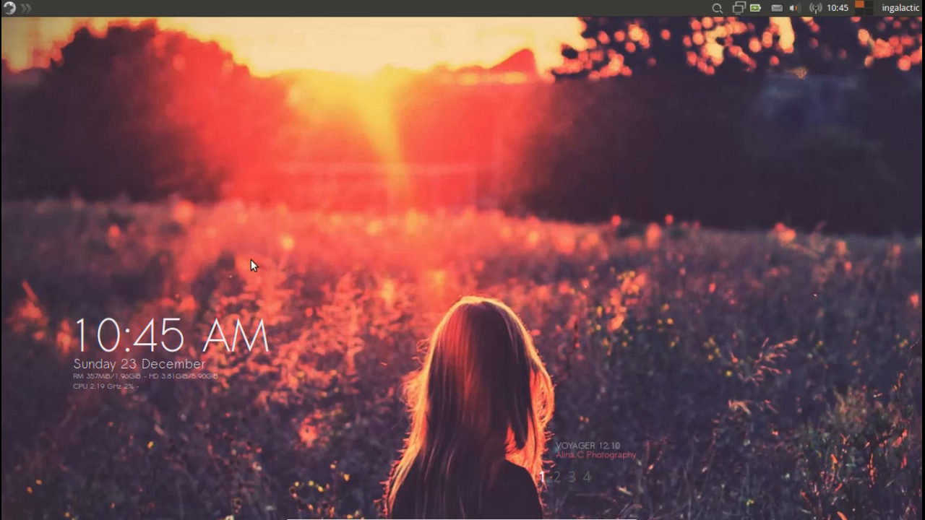
mouse_move(187, 369)
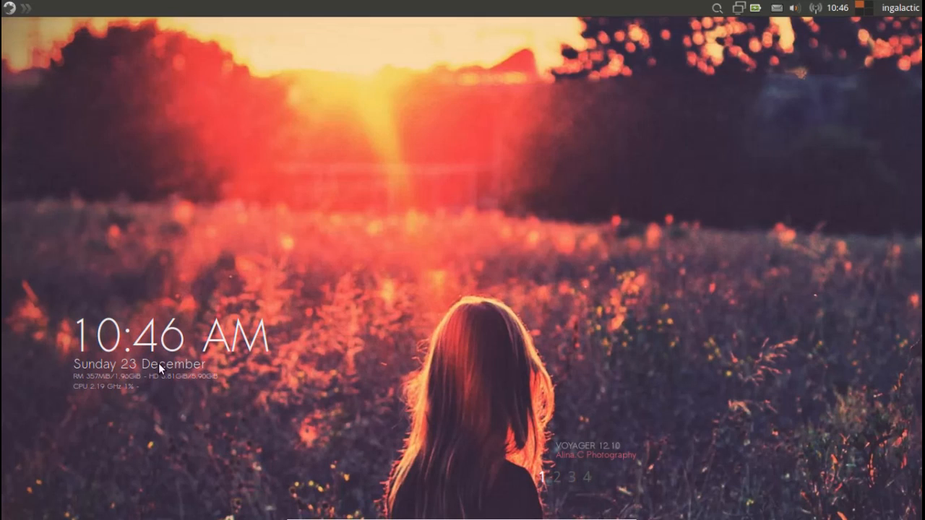
mouse_move(606, 466)
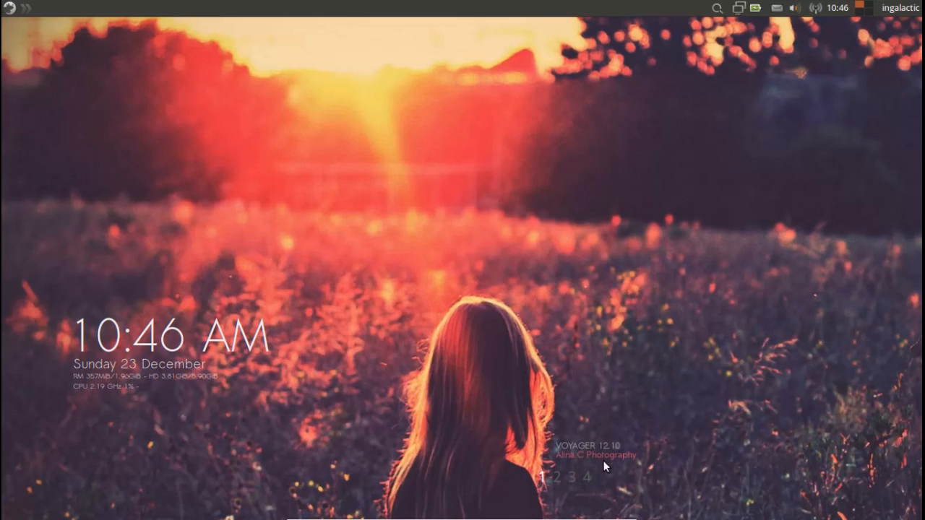
mouse_move(544, 486)
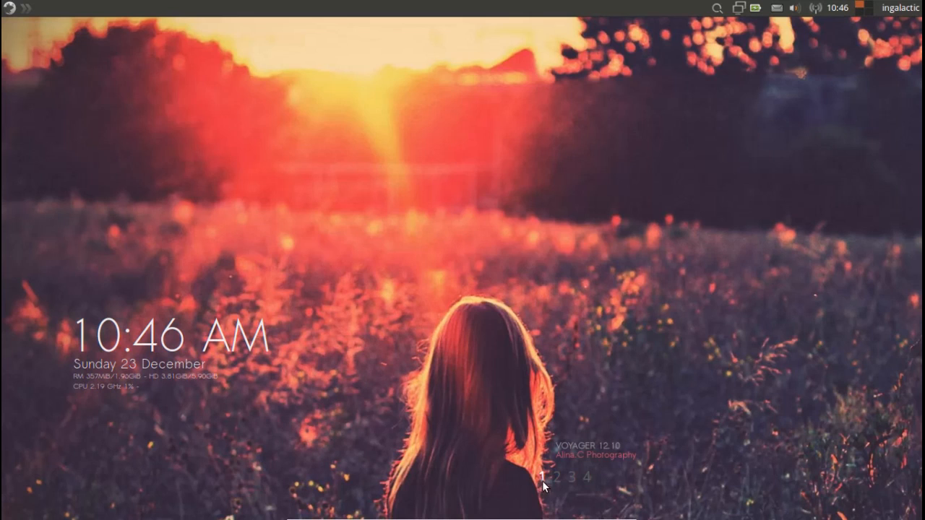
mouse_move(638, 356)
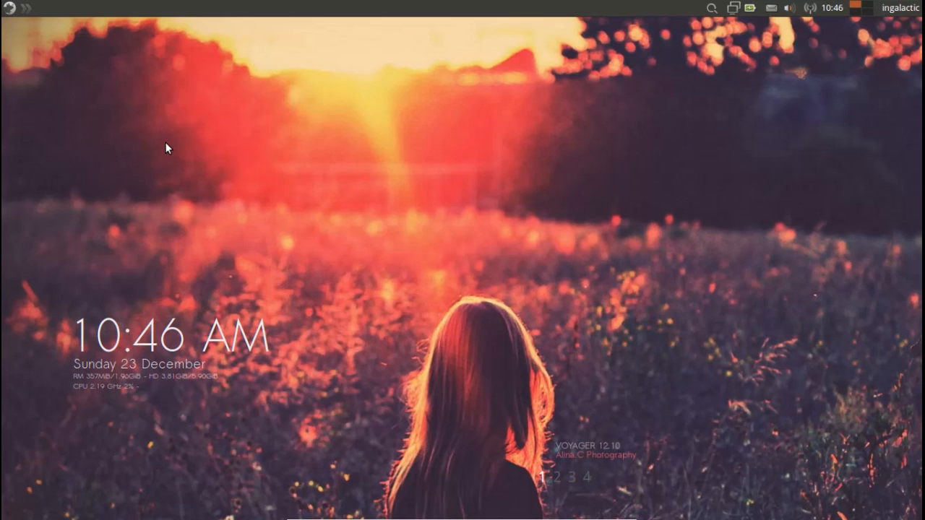
Reopen the main applications menu from the top-left corner button.
left_click(10, 8)
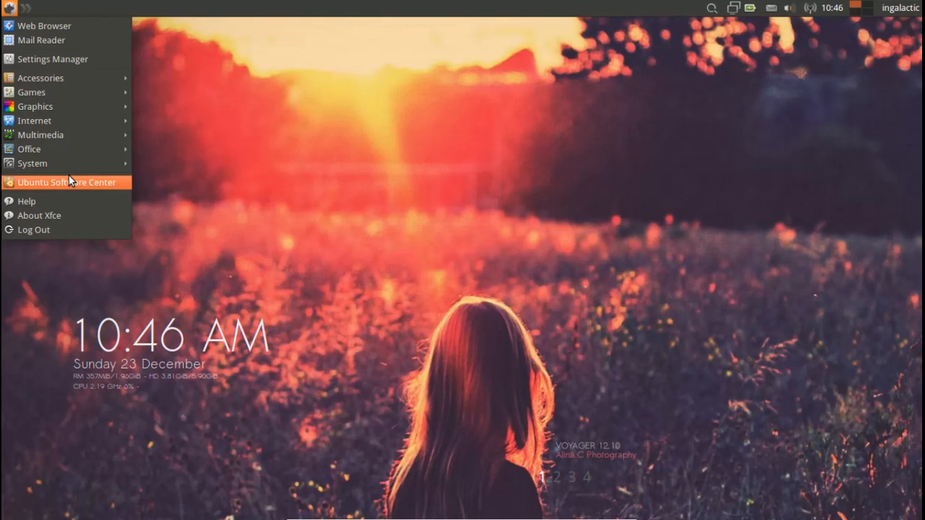
mouse_move(65, 182)
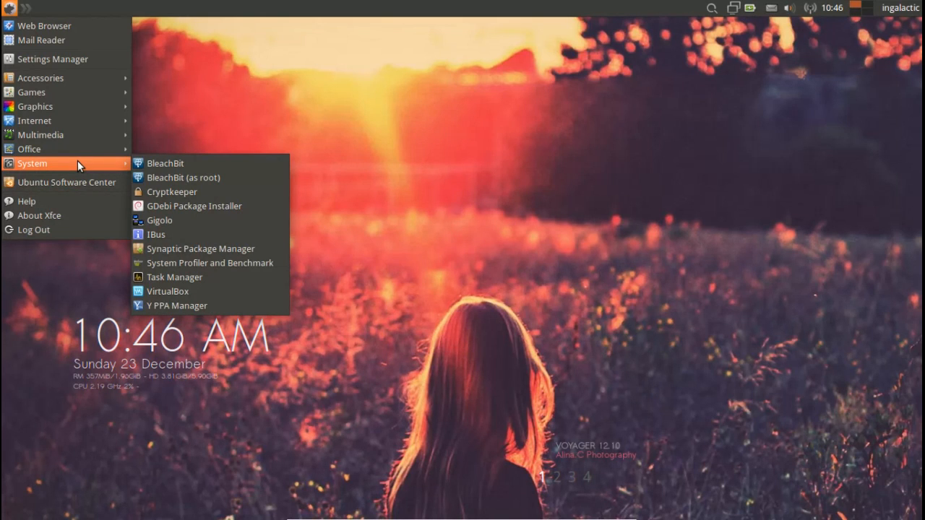
mouse_move(29, 149)
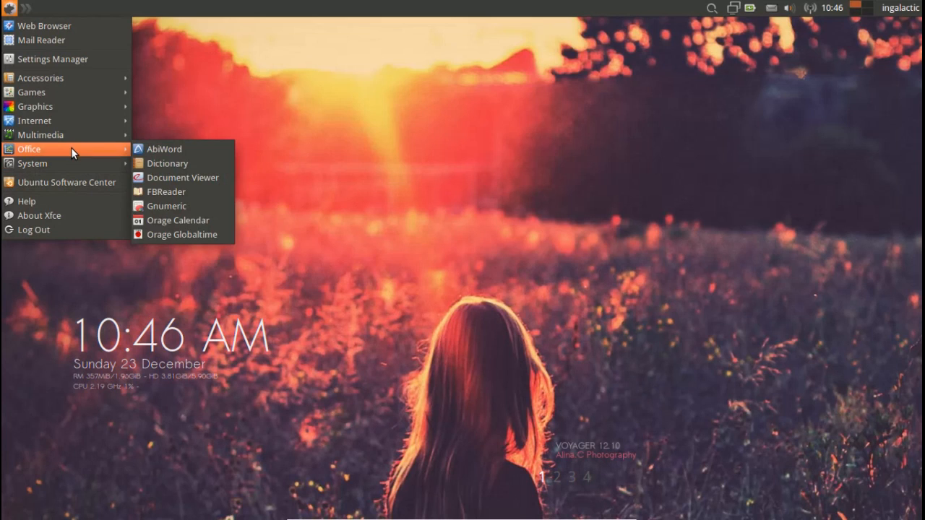
mouse_move(63, 106)
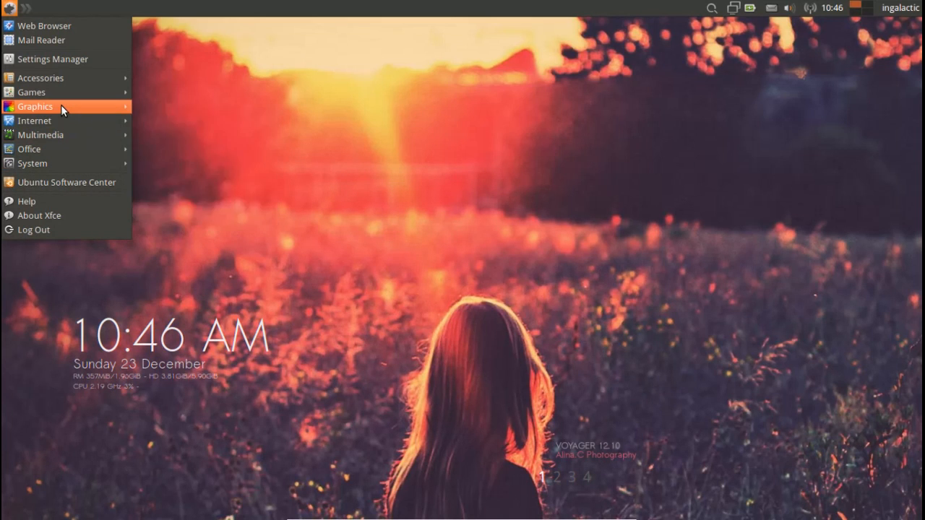
mouse_move(58, 77)
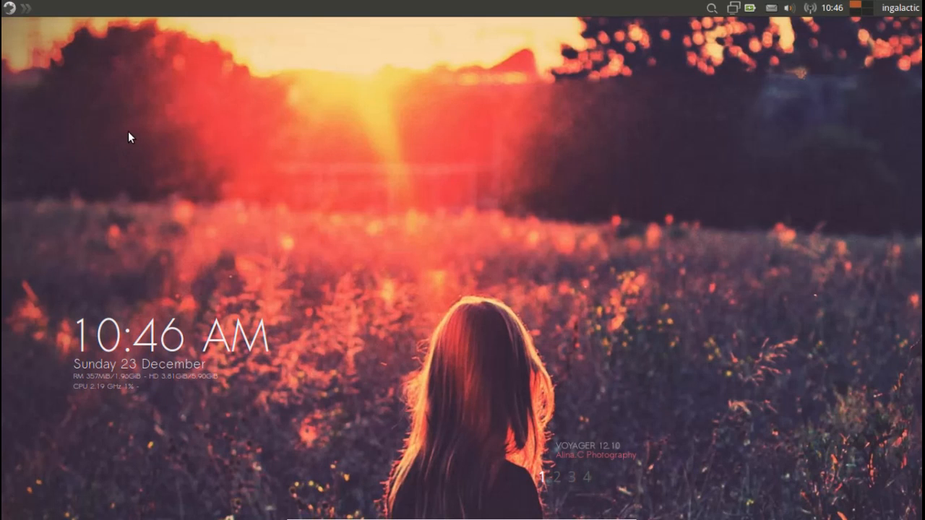
Reopen the menu and launch File Manager from the Accessories category.
left_click(7, 7)
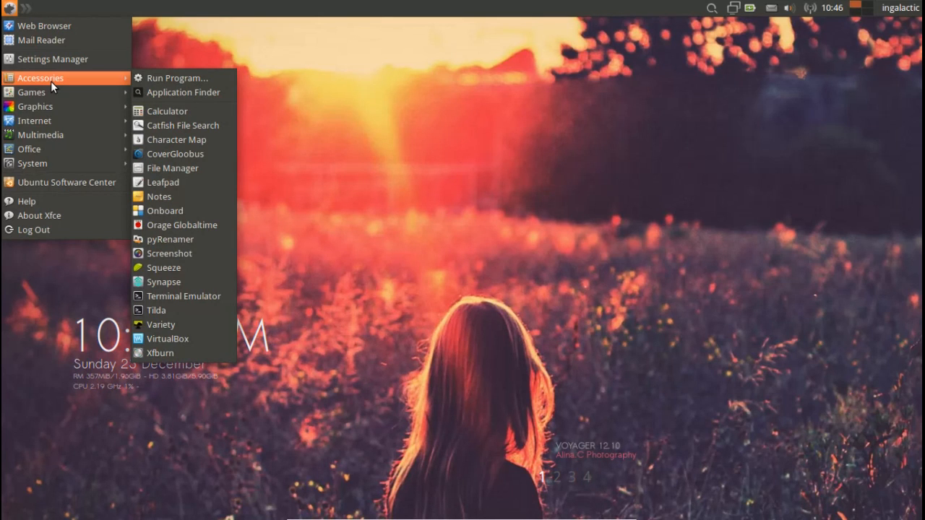
left_click(173, 168)
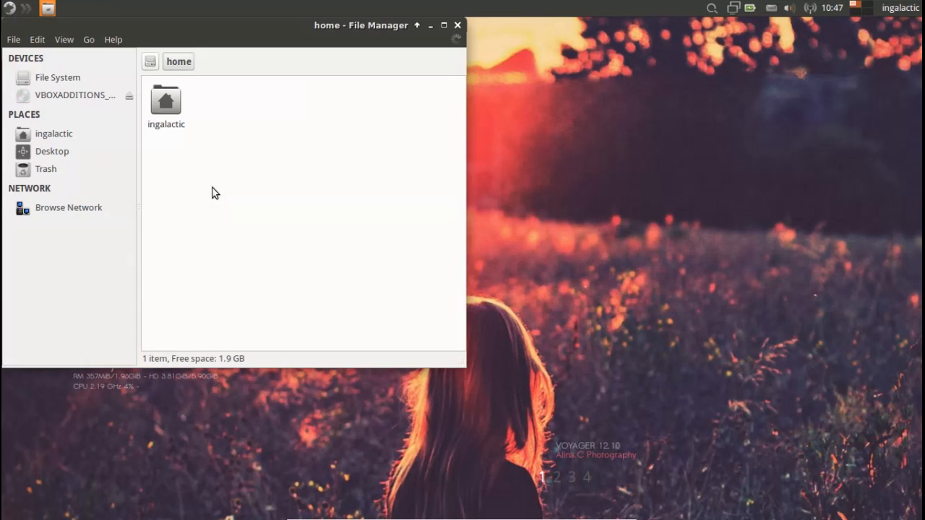
Browse into the ingalactic folder, reposition and close Thunar, then reopen the menu.
double_click(166, 101)
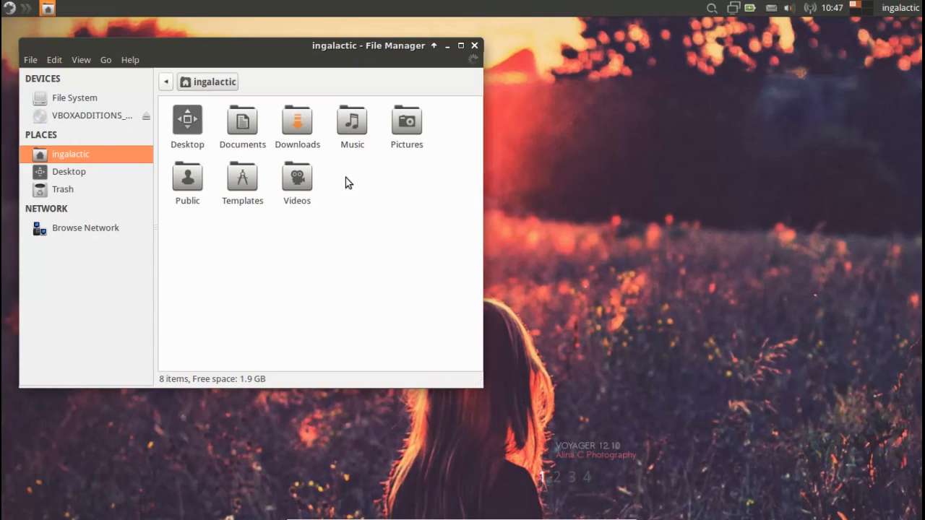
mouse_move(331, 51)
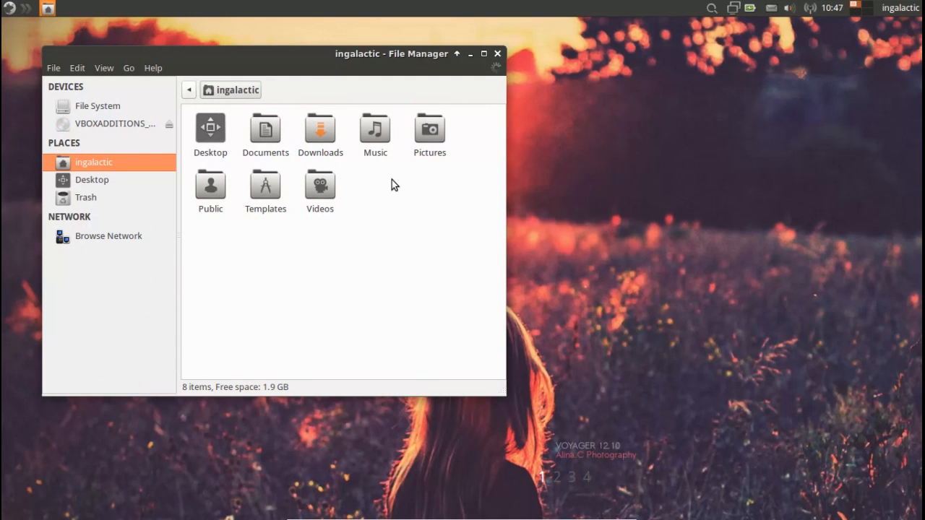
mouse_move(383, 194)
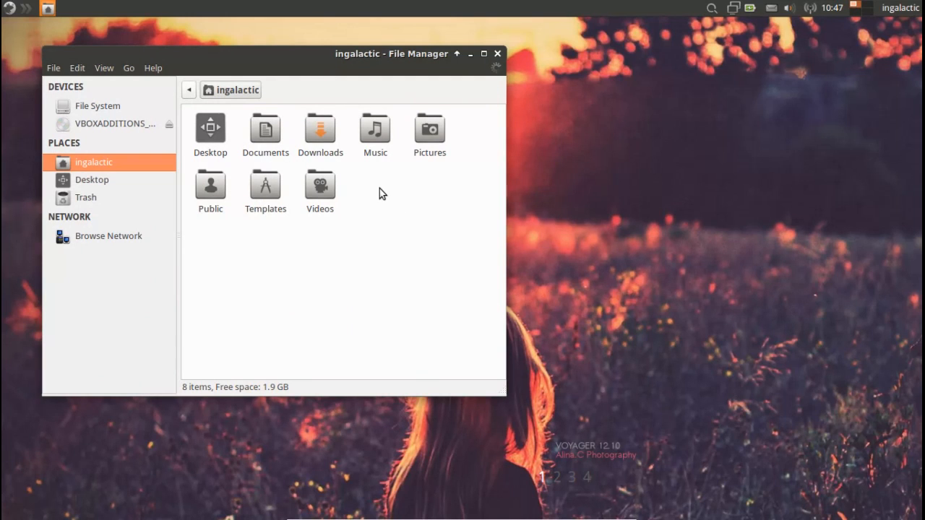
mouse_move(306, 65)
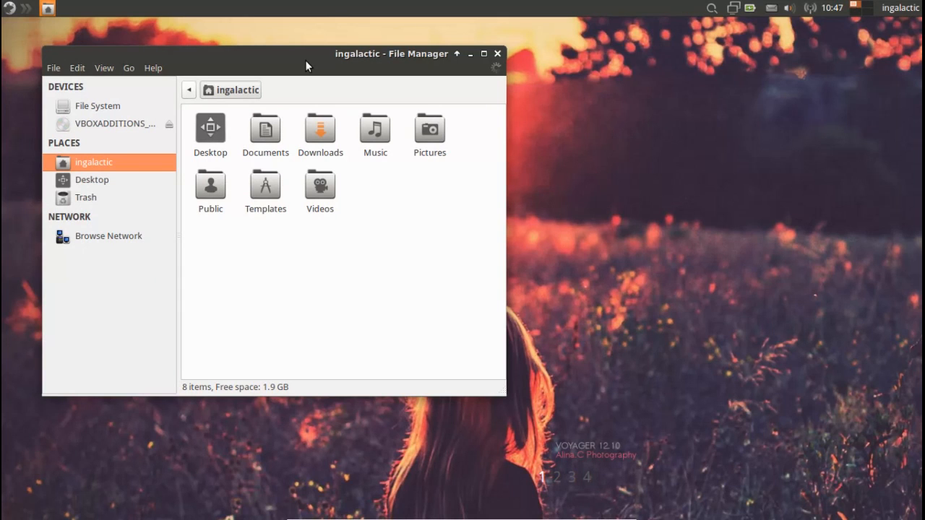
left_click_drag(307, 54, 320, 72)
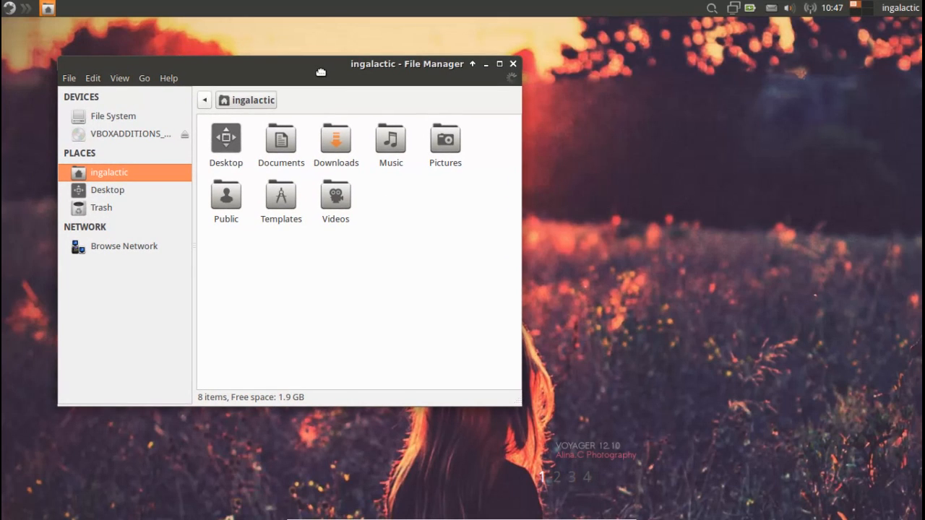
right_click(280, 138)
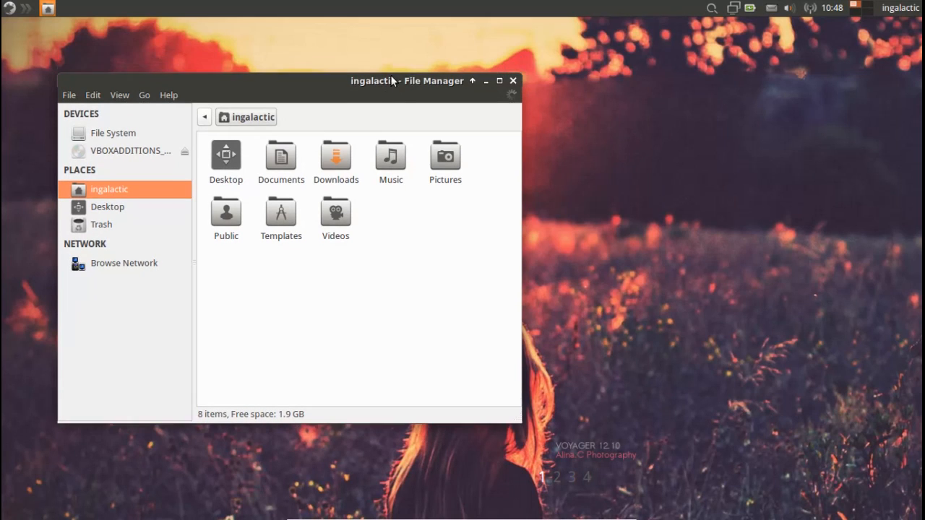
left_click(7, 7)
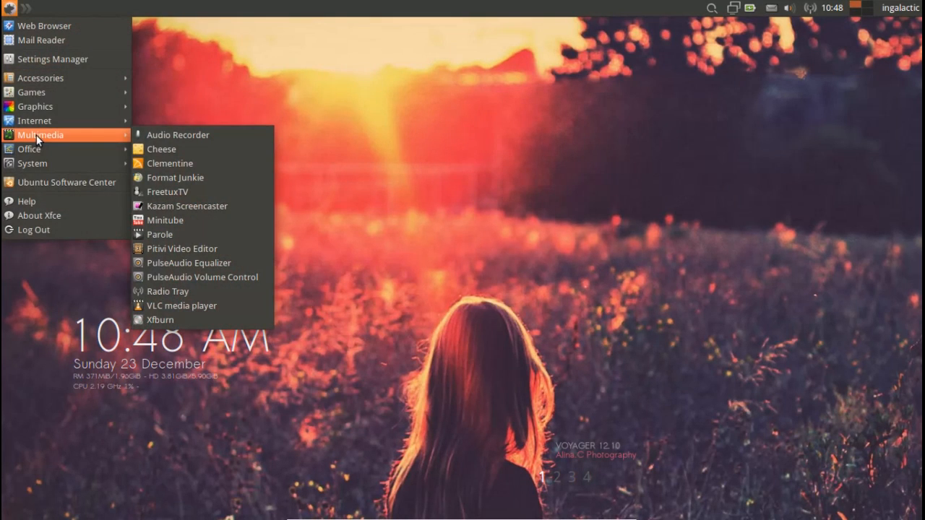
mouse_move(178, 135)
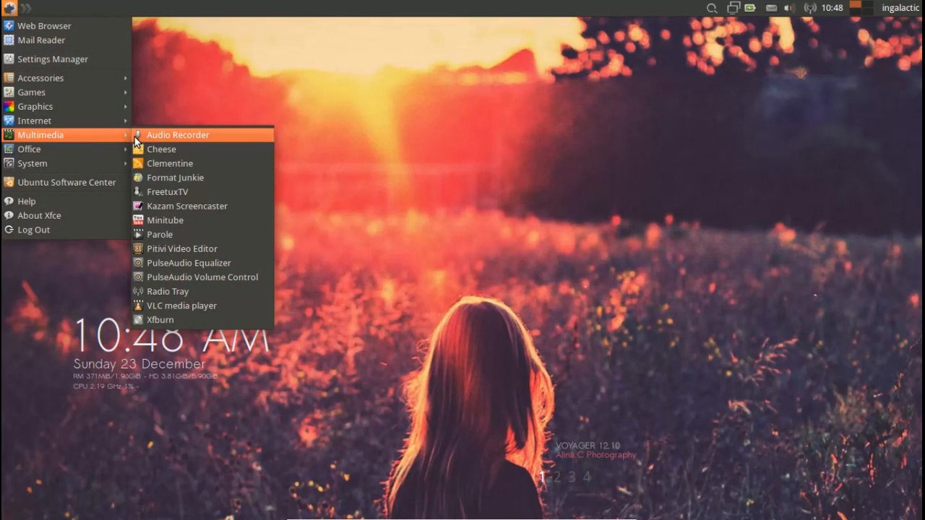
mouse_move(171, 234)
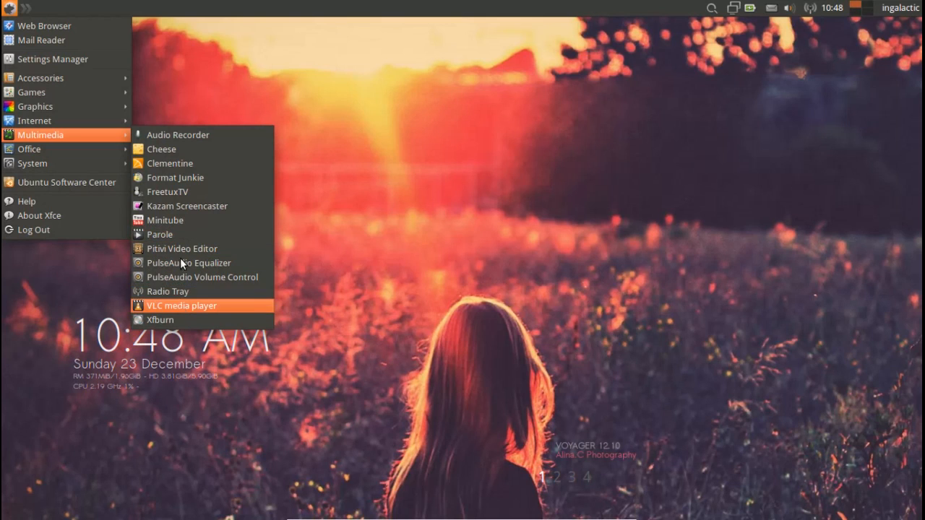
mouse_move(177, 148)
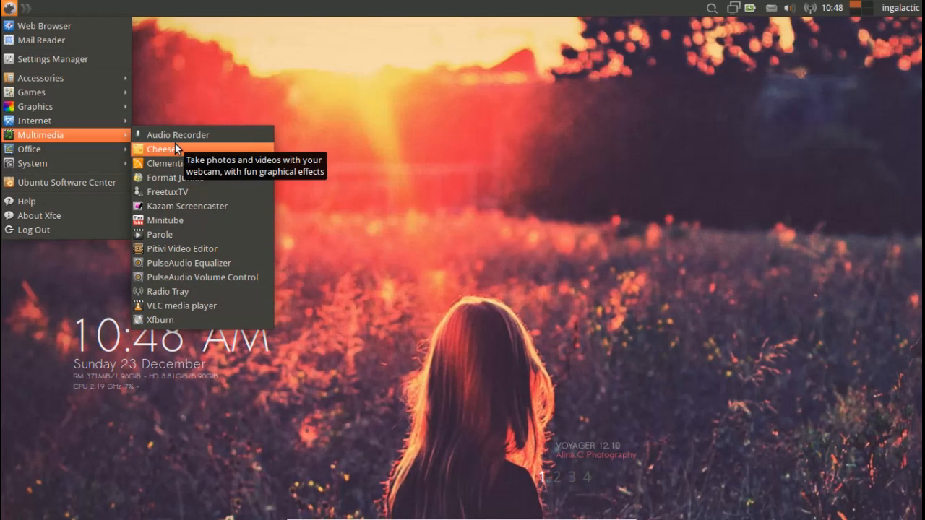
mouse_move(154, 151)
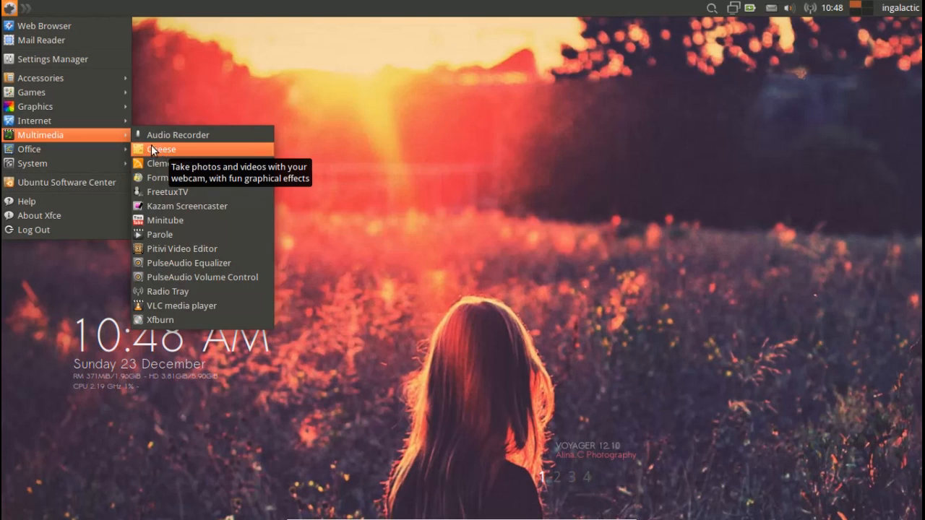
mouse_move(34, 121)
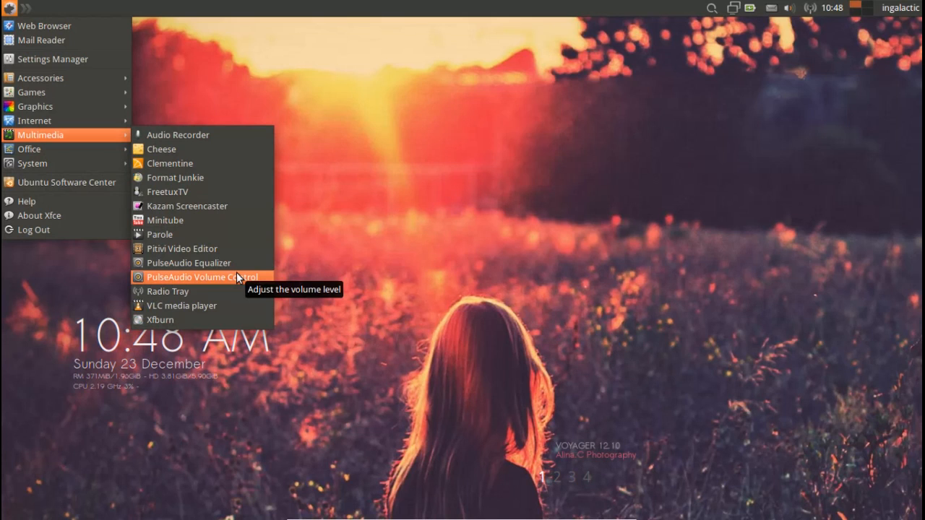
mouse_move(187, 206)
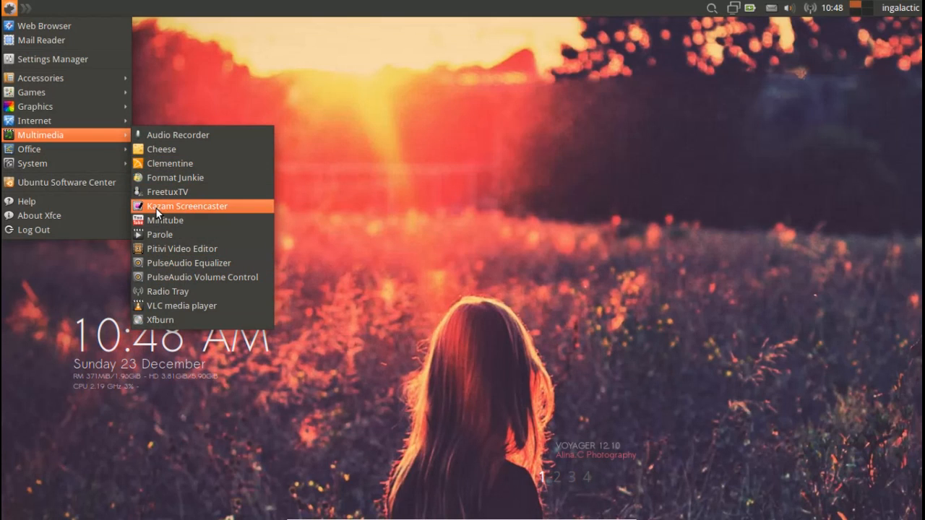
mouse_move(182, 305)
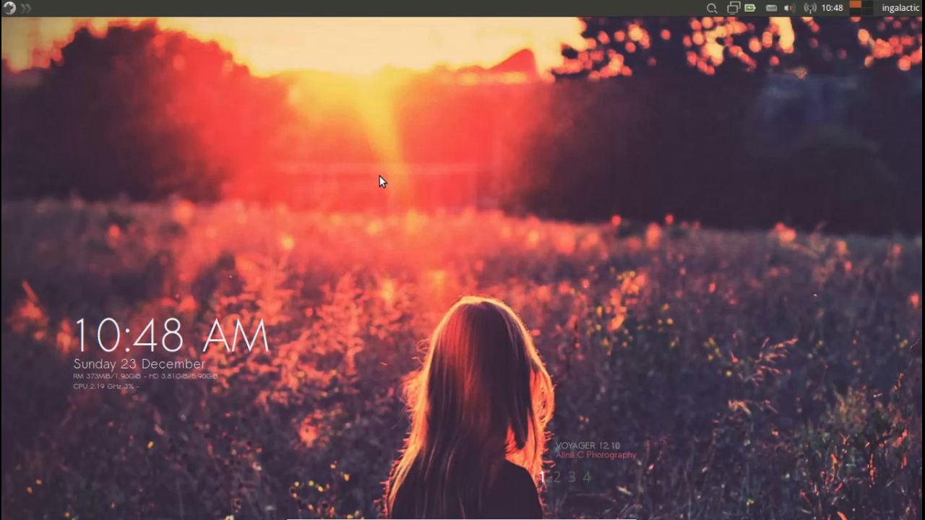
mouse_move(548, 132)
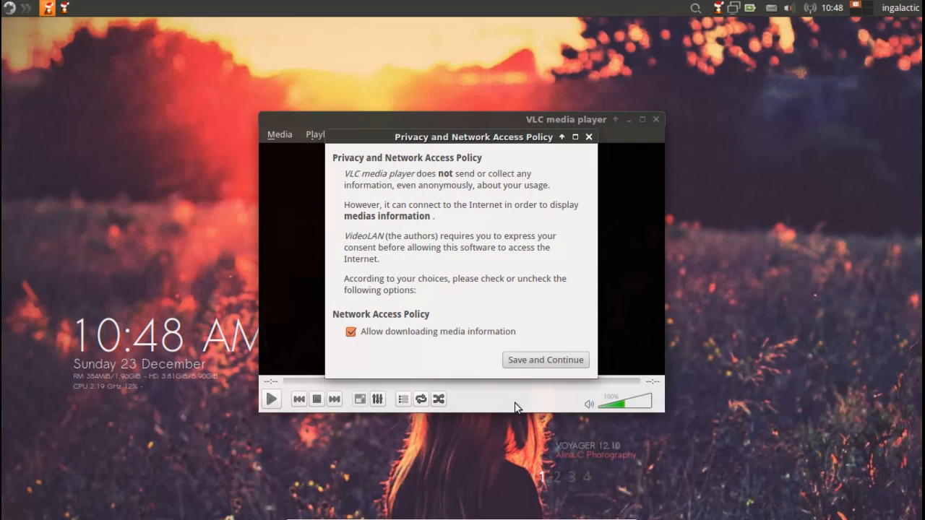
Accept VLC's network access policy with Save and Continue, then close VLC.
left_click(544, 360)
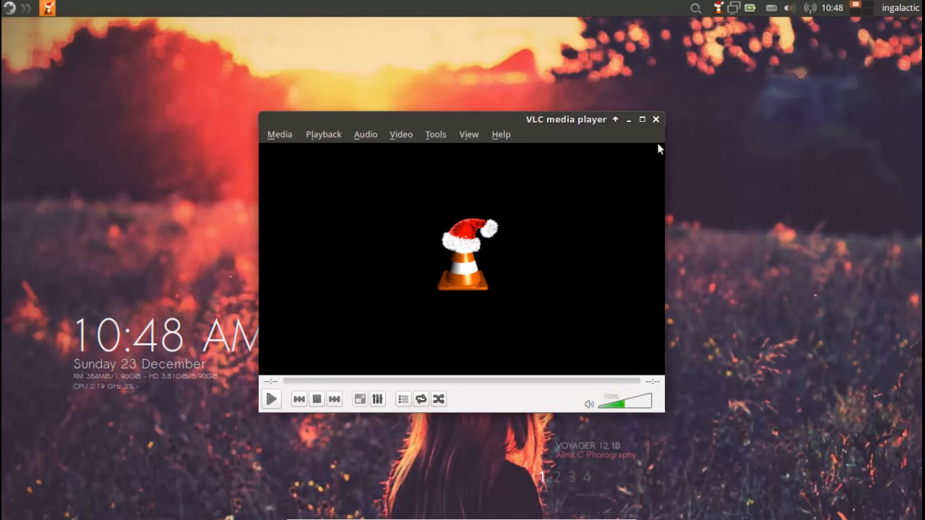
left_click(656, 119)
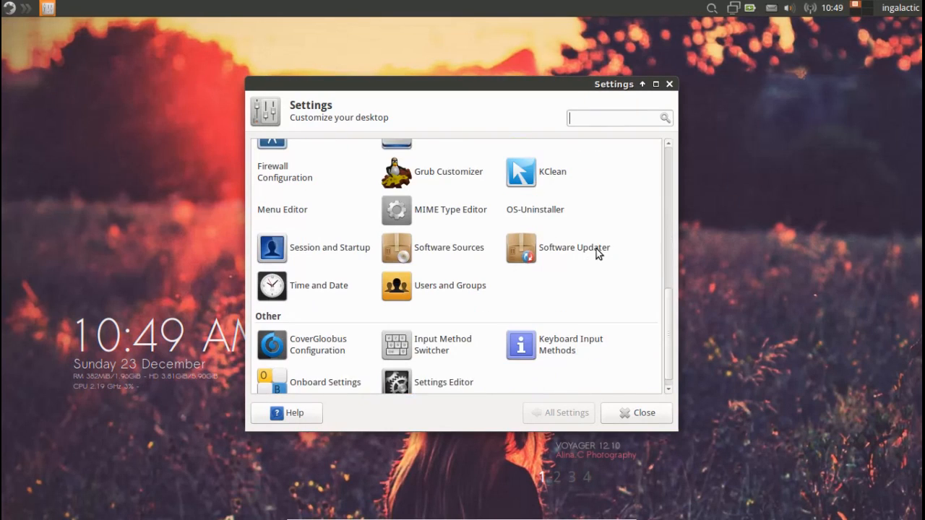
Scroll through the Settings Manager's full list of settings panels.
scroll("up", 3)
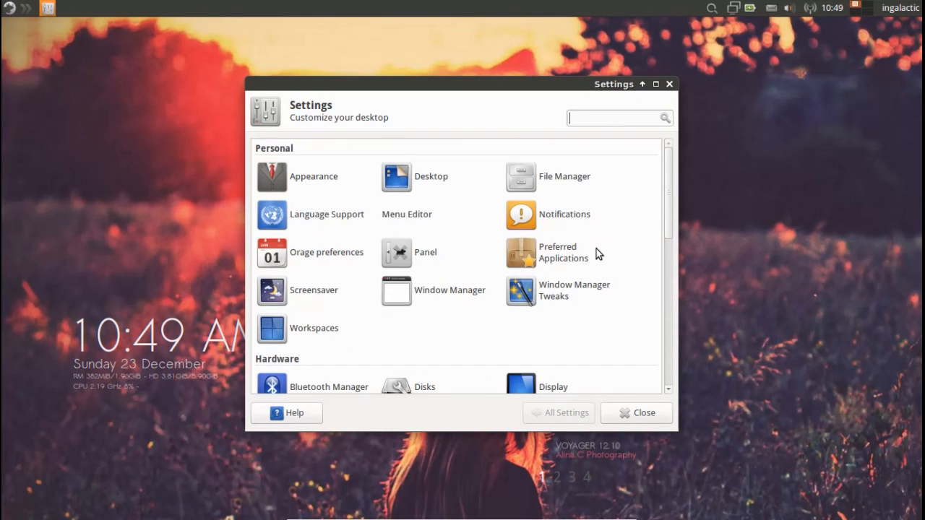
scroll("down", 3)
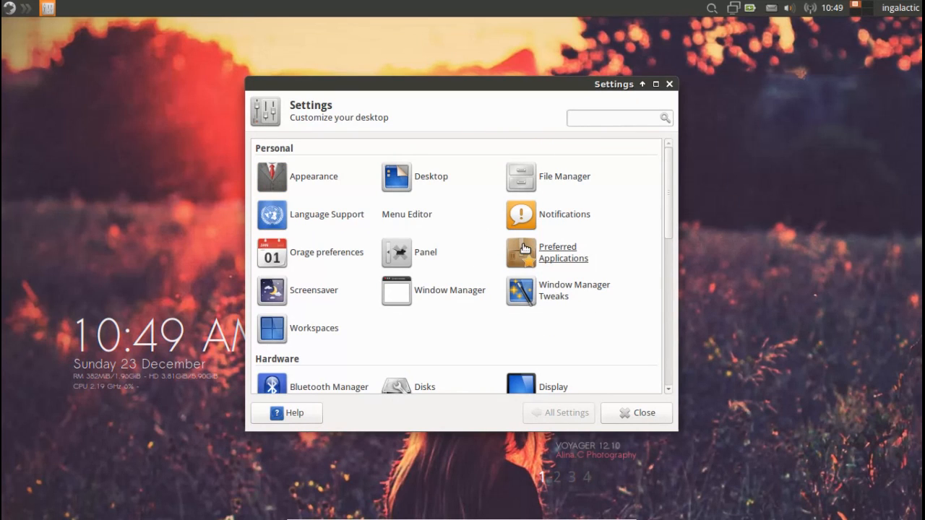
scroll("down", 3)
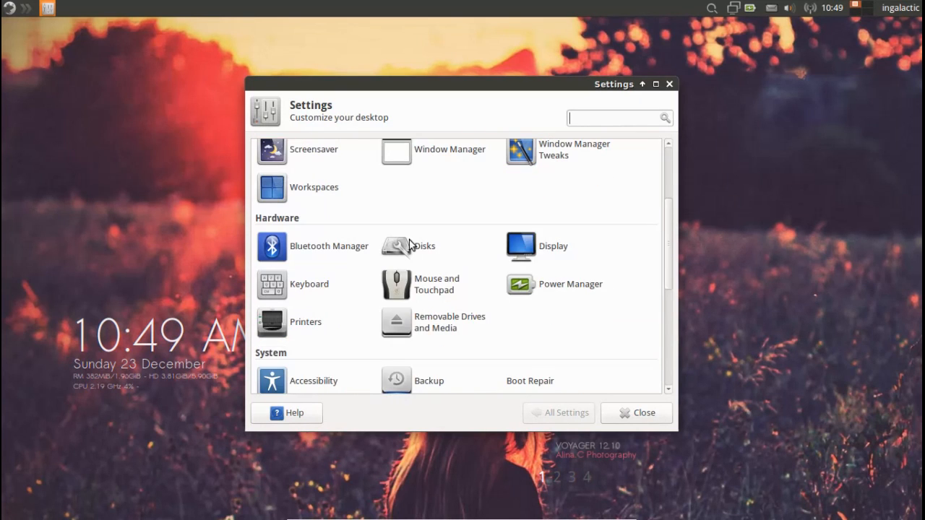
scroll("down", 3)
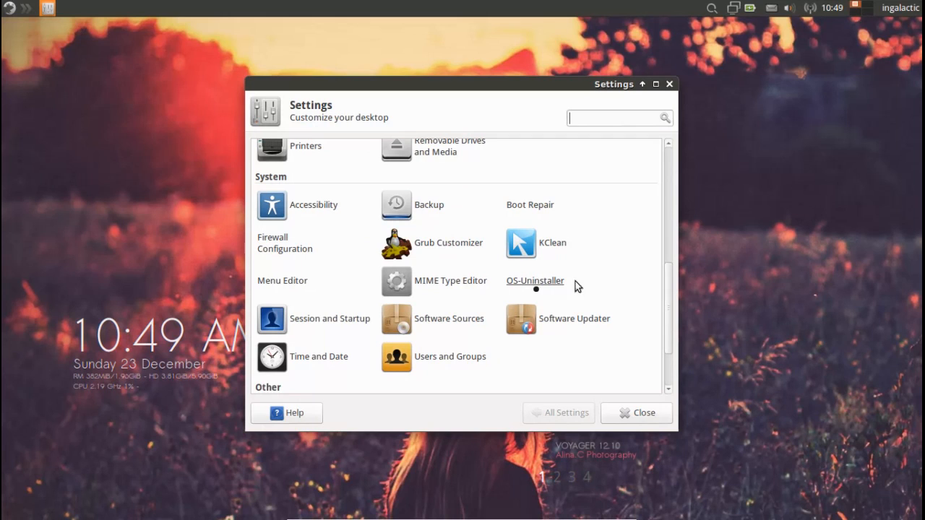
scroll("down", 3)
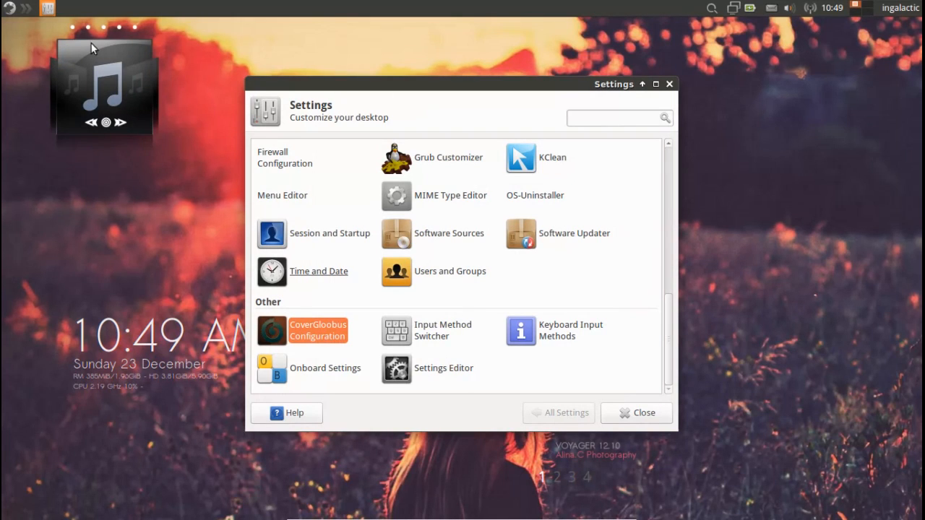
mouse_move(148, 184)
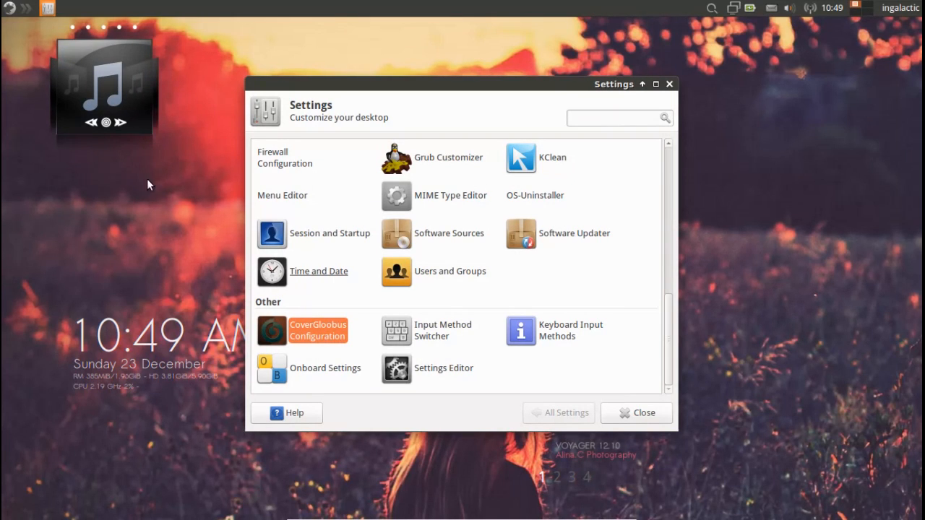
Close the Settings Manager window and bring up the desktop's right-click menu.
right_click(104, 87)
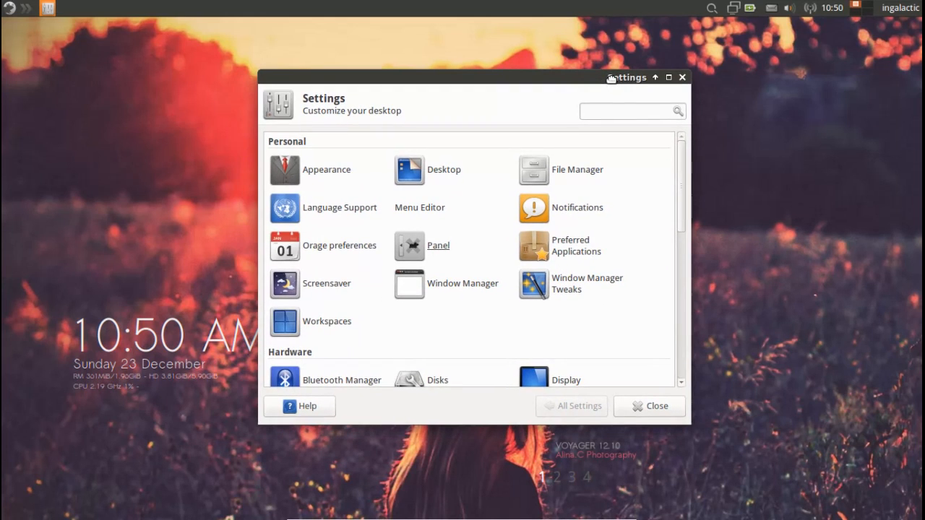
scroll("down", 3)
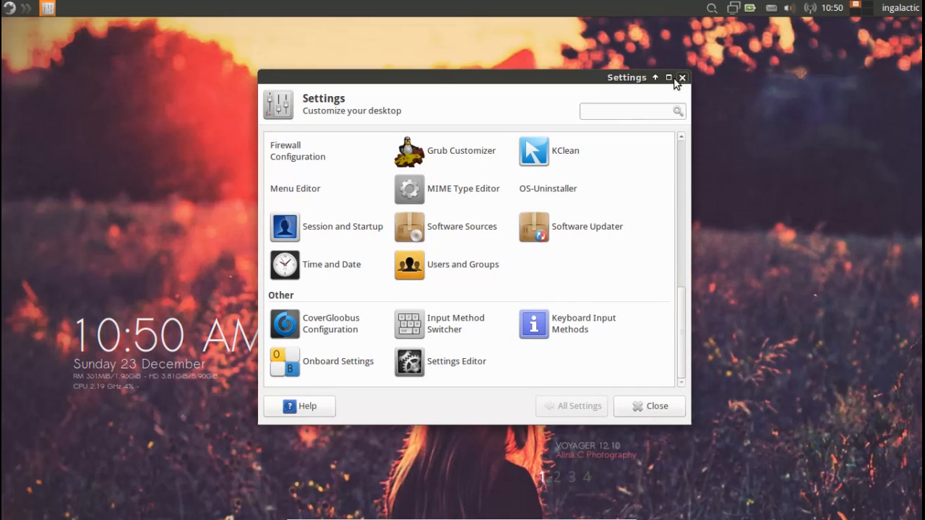
left_click(681, 77)
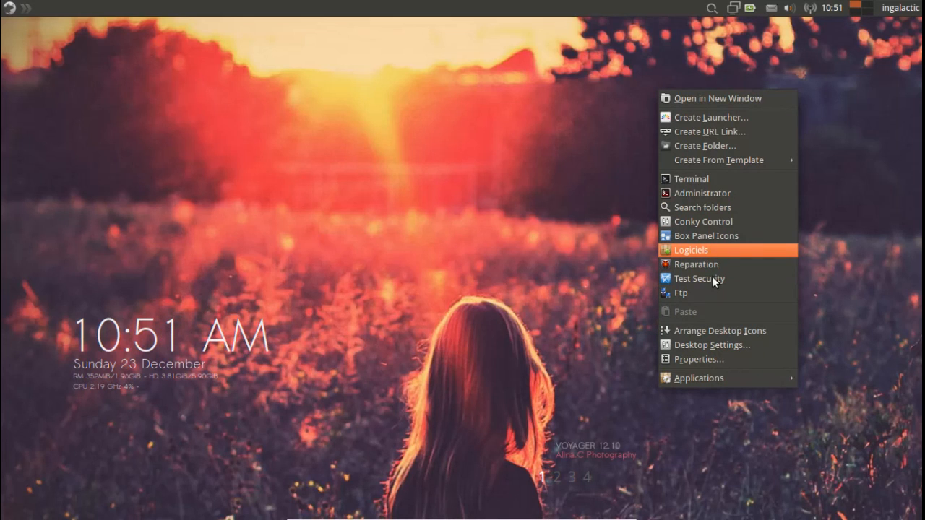
left_click(711, 344)
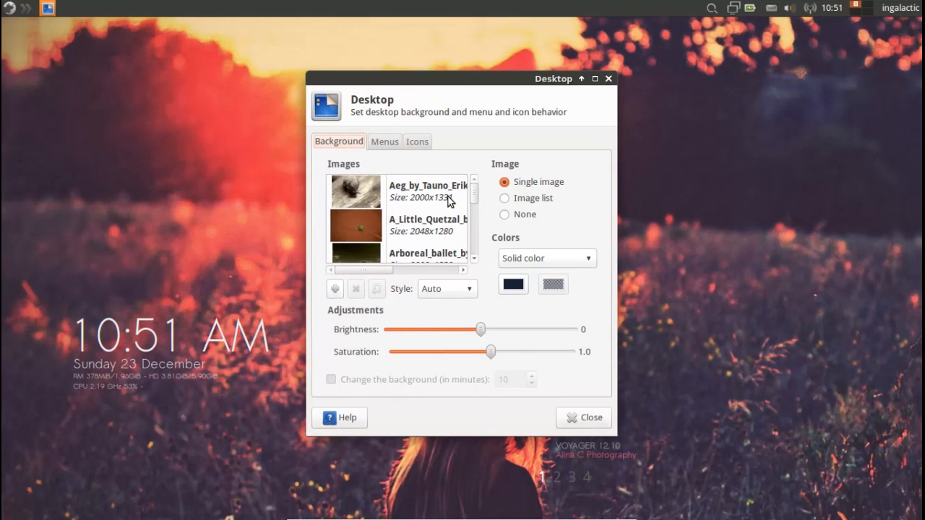
scroll("down", 3)
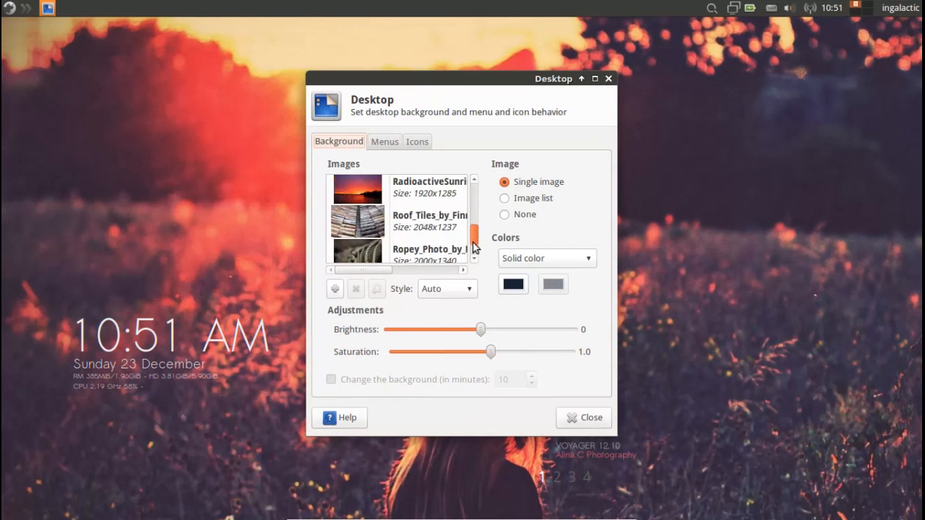
left_click(607, 78)
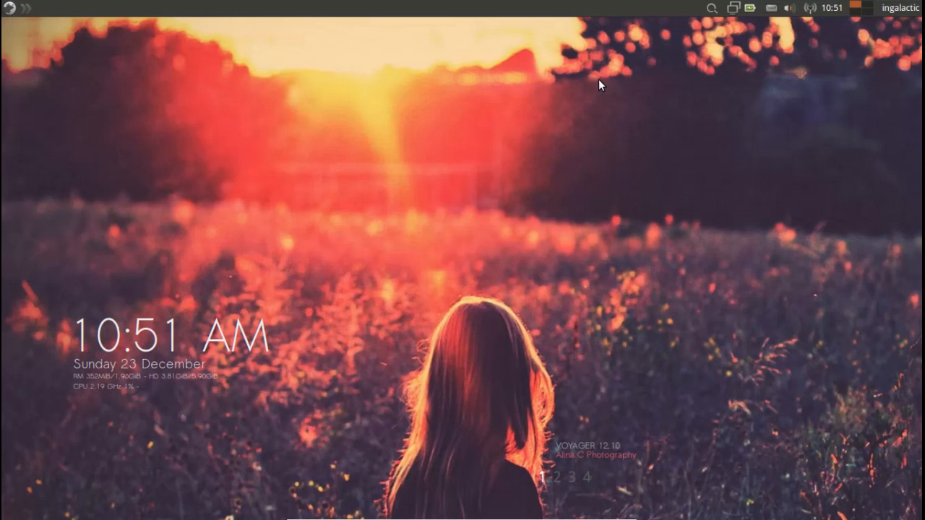
mouse_move(429, 61)
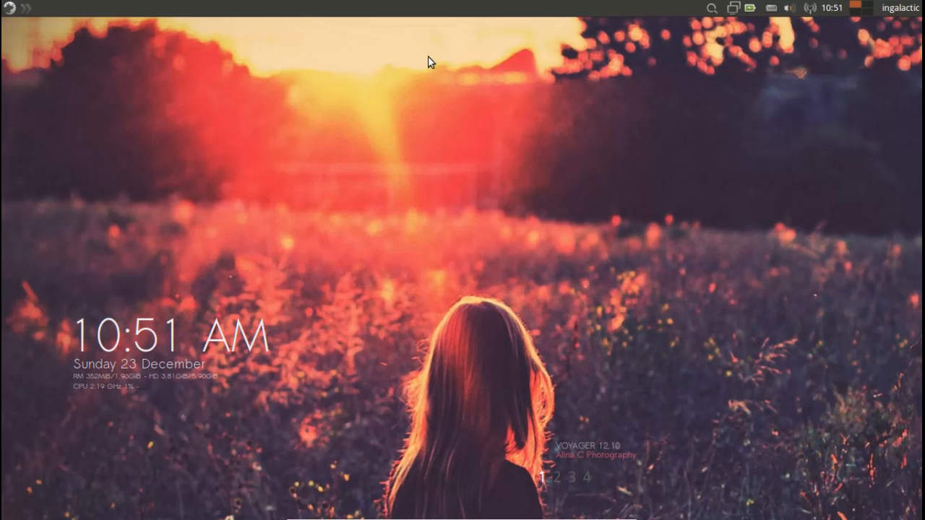
mouse_move(43, 74)
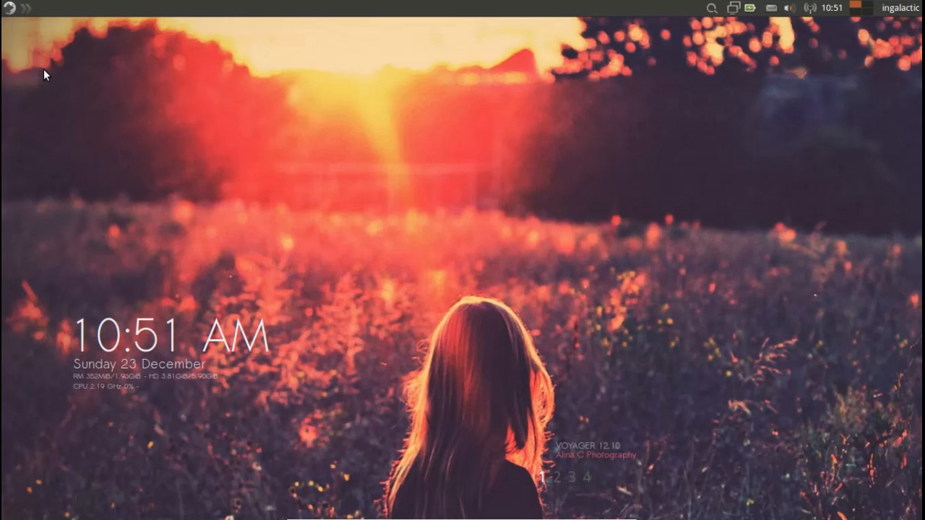
left_click(9, 8)
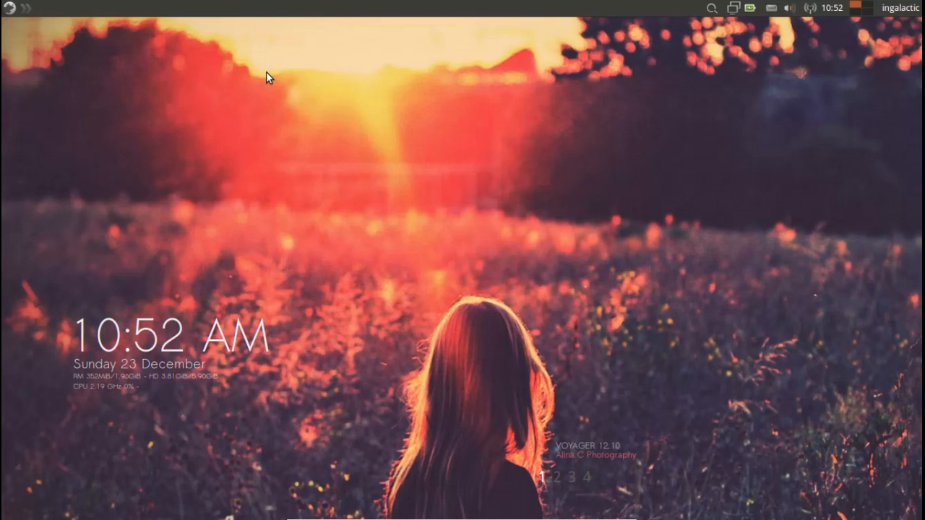
mouse_move(577, 107)
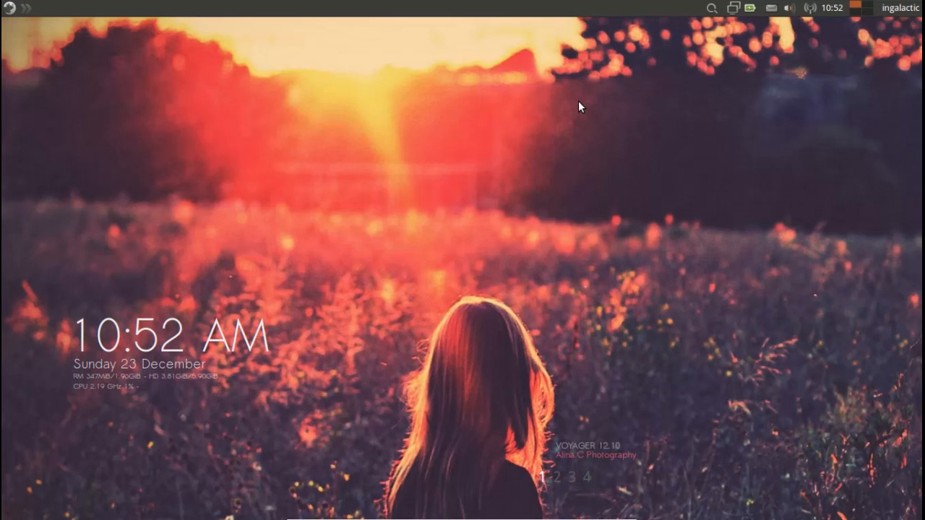
mouse_move(847, 119)
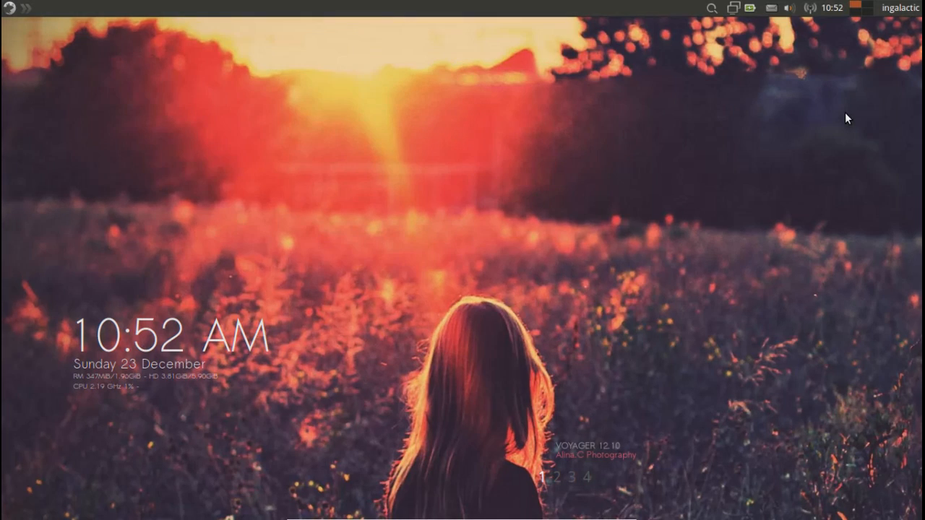